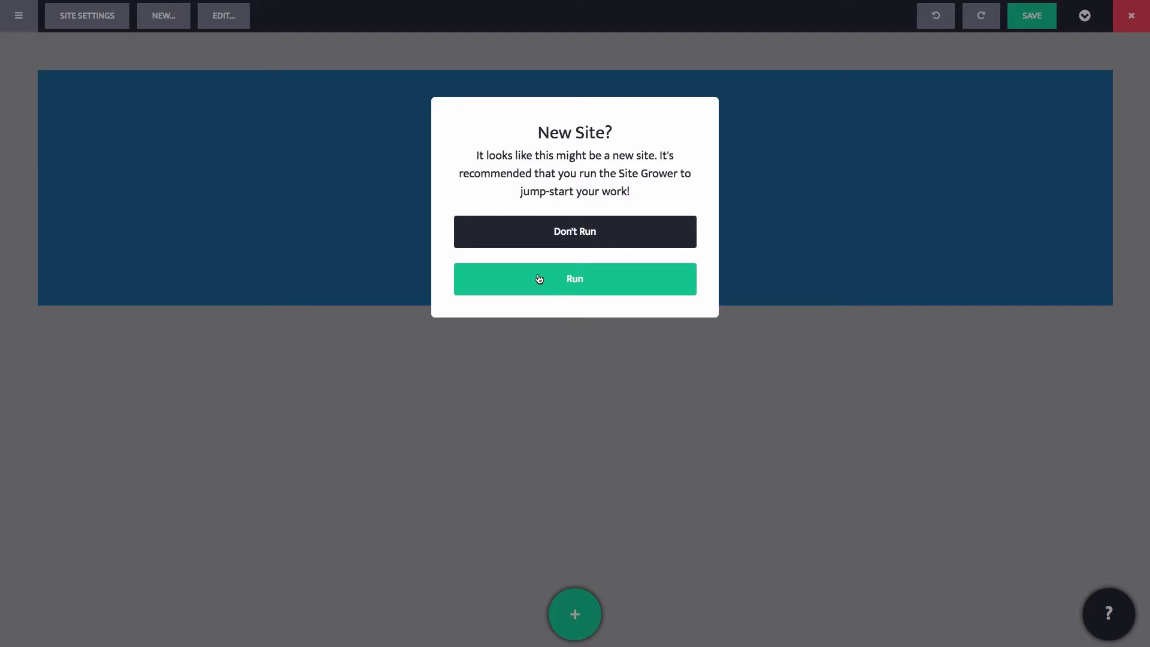
Dismiss the New Site prompt and start the Site Grower with New Site From Scratch
{"action": "left_click", "coordinate": [575, 231]}
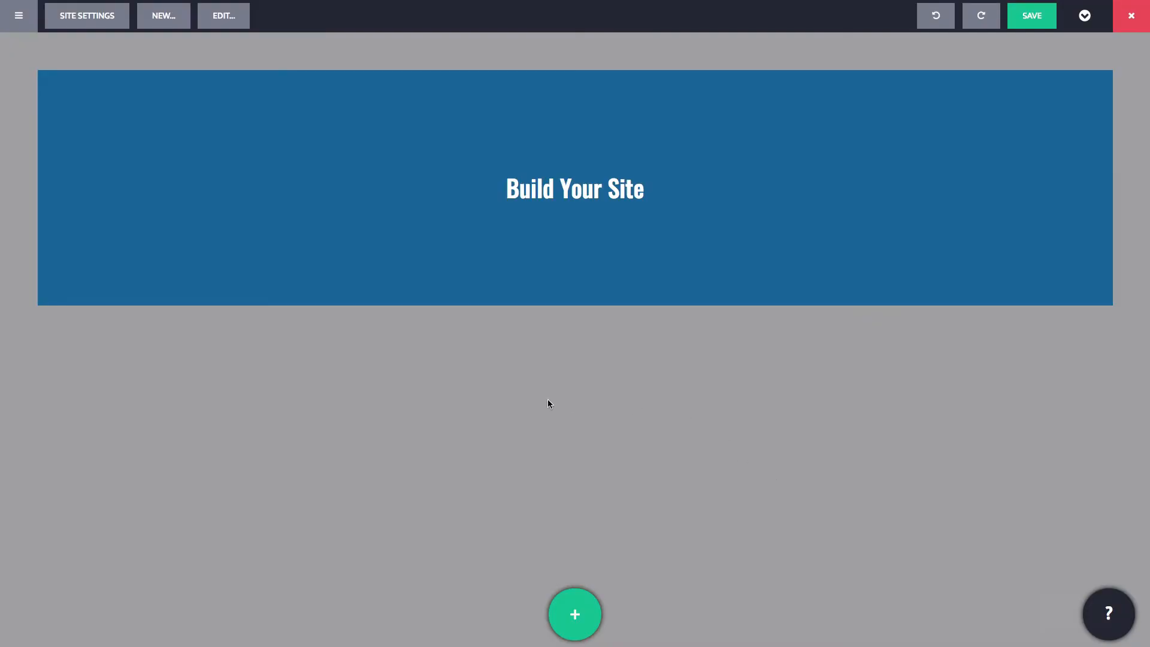
{"action": "left_click", "coordinate": [19, 15]}
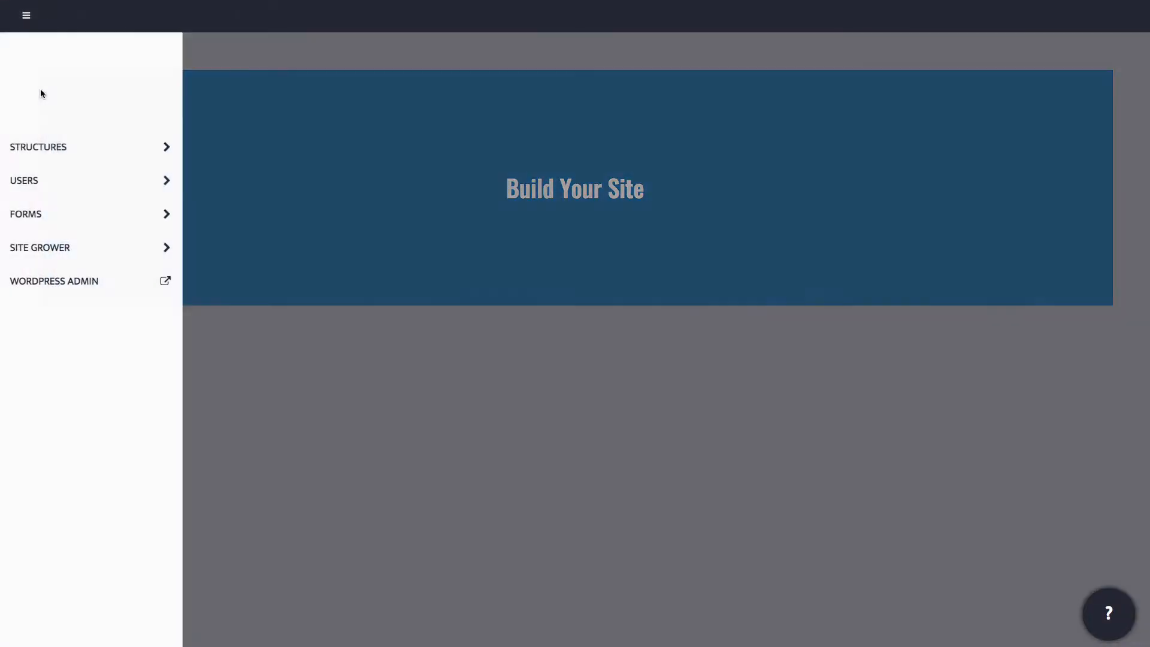
{"action": "left_click", "coordinate": [40, 247]}
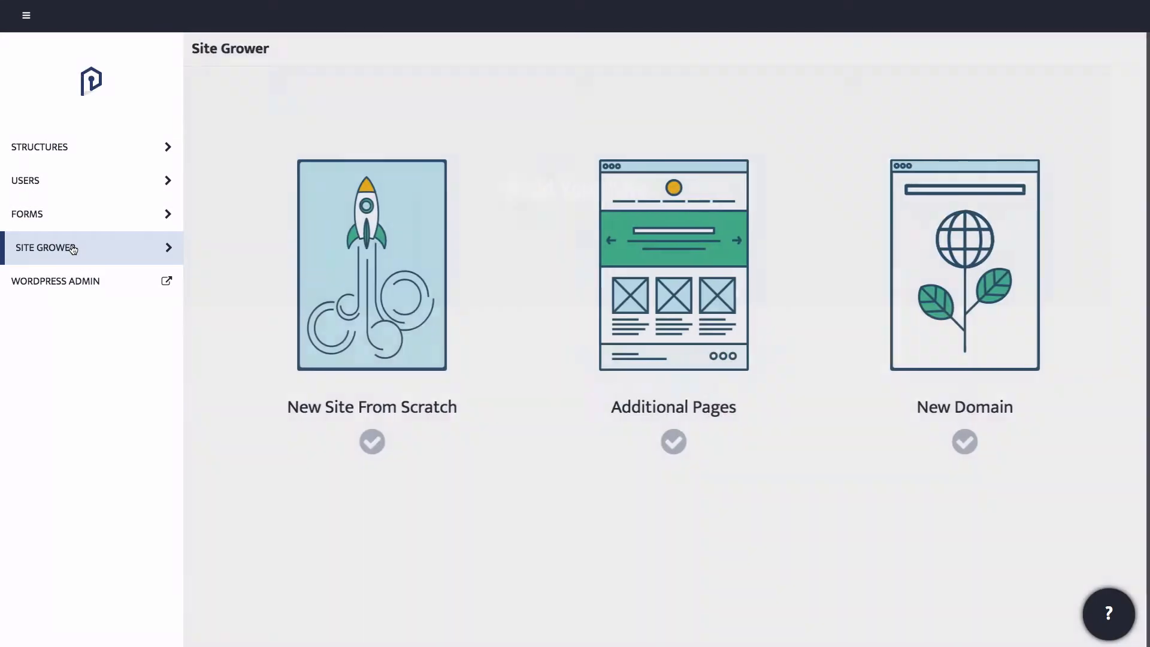
{"action": "left_click", "coordinate": [372, 264]}
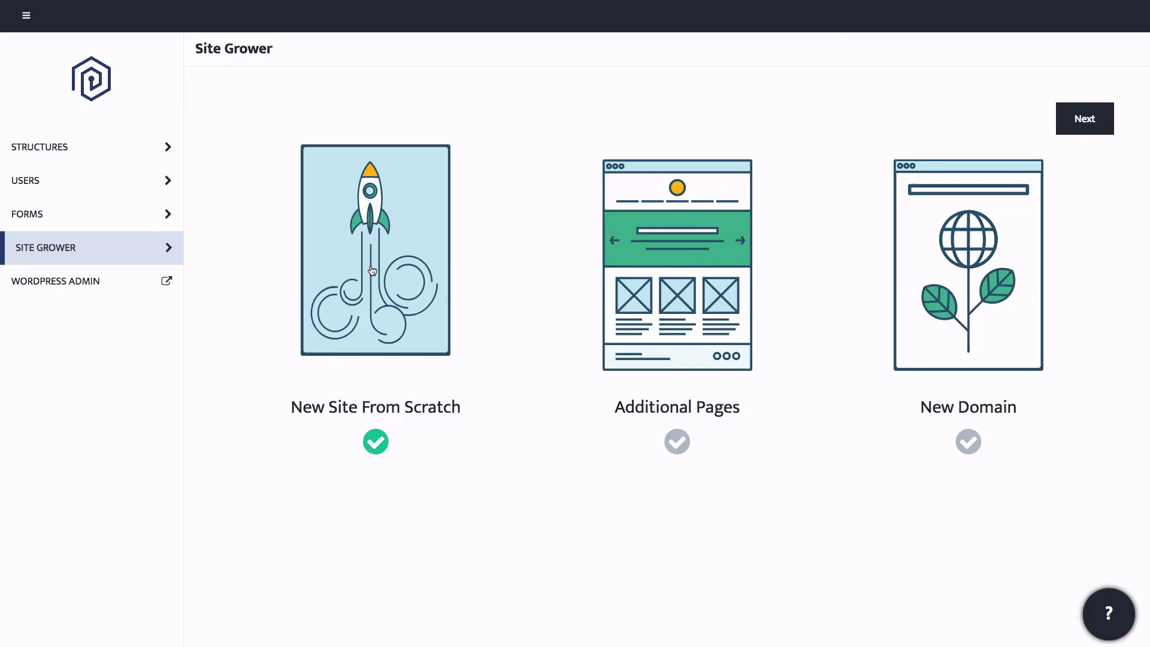
{"action": "left_click", "coordinate": [1084, 118]}
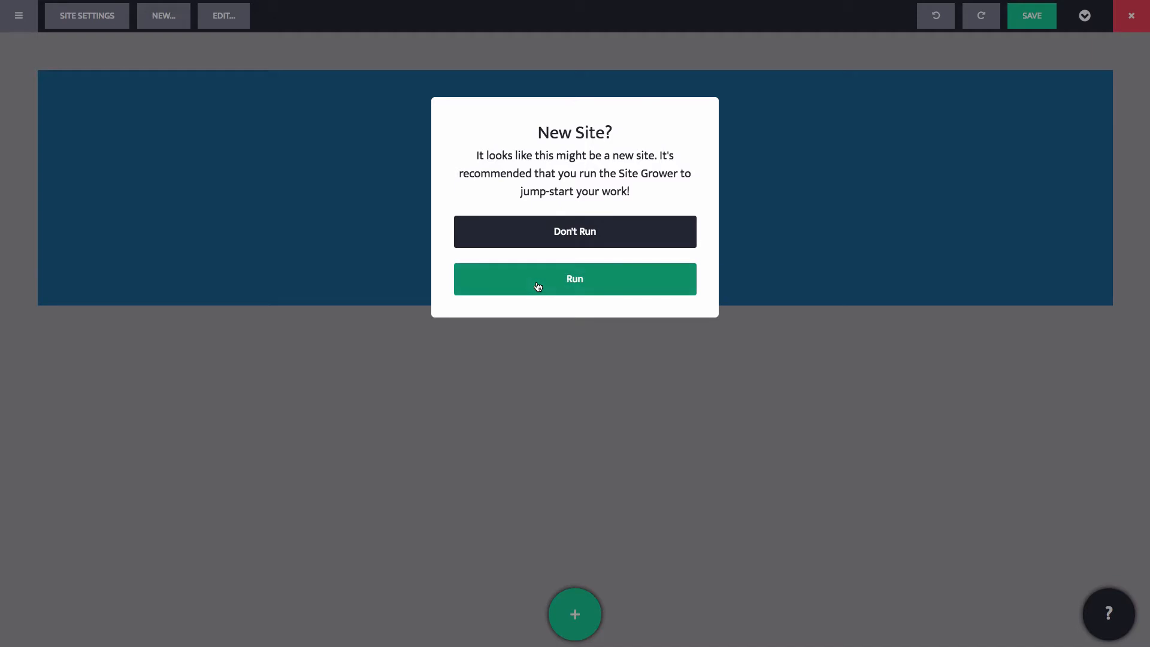
Pick the offsprout image from the media library as the site logo
{"action": "left_click", "coordinate": [574, 279]}
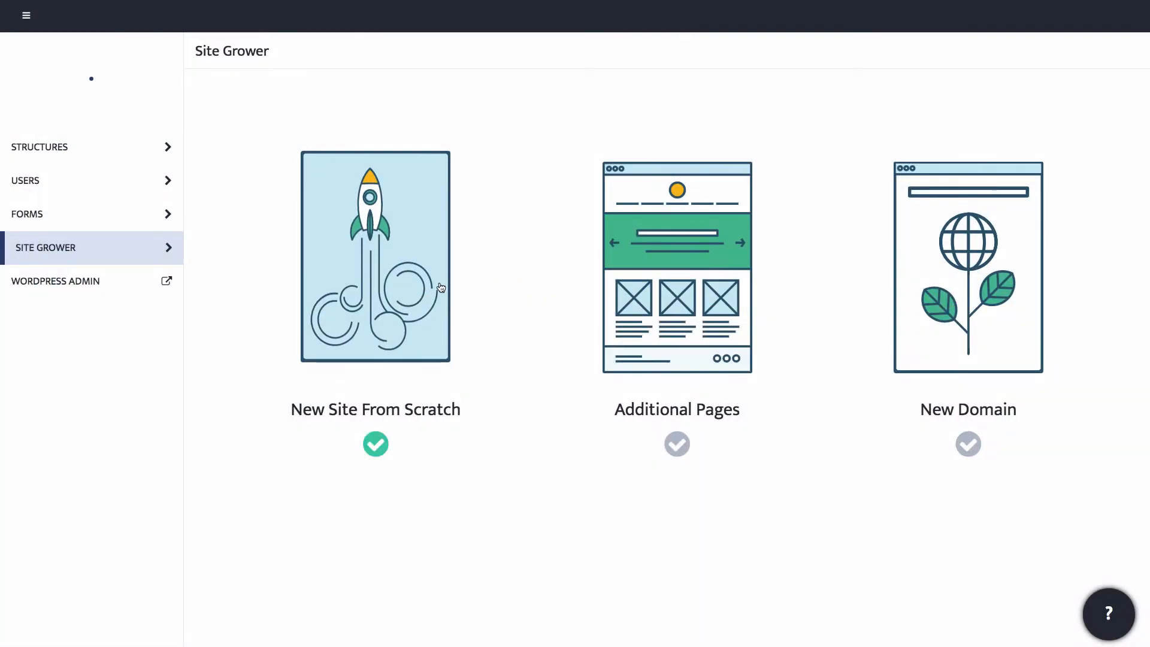
{"action": "left_click", "coordinate": [375, 255]}
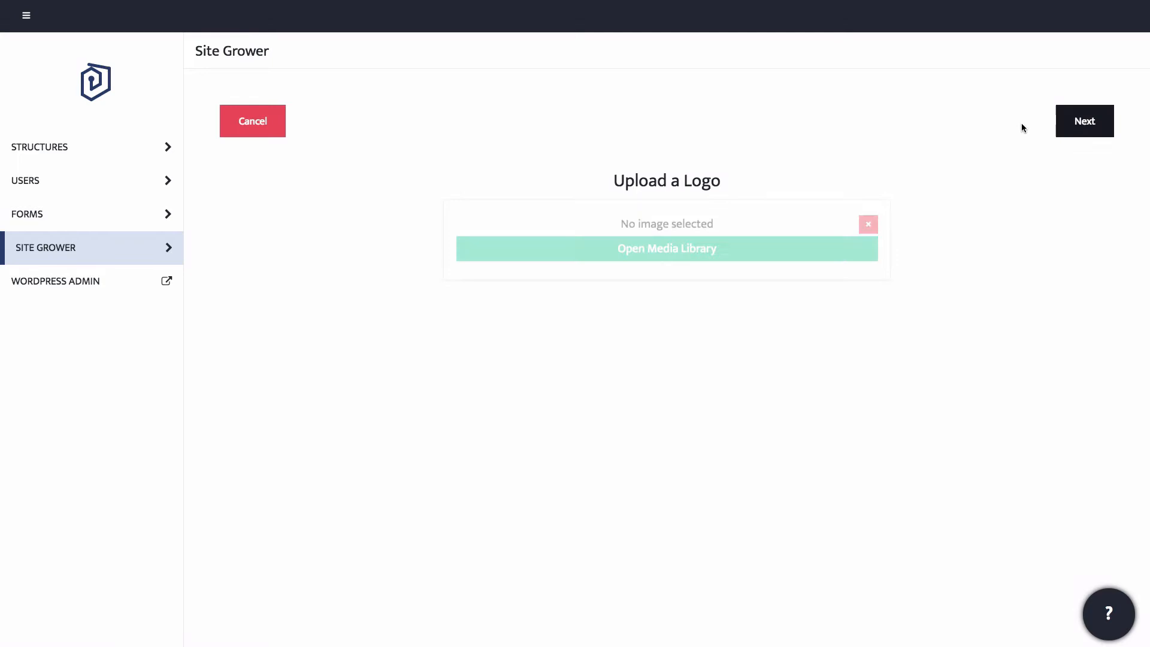
{"action": "left_click", "coordinate": [666, 248]}
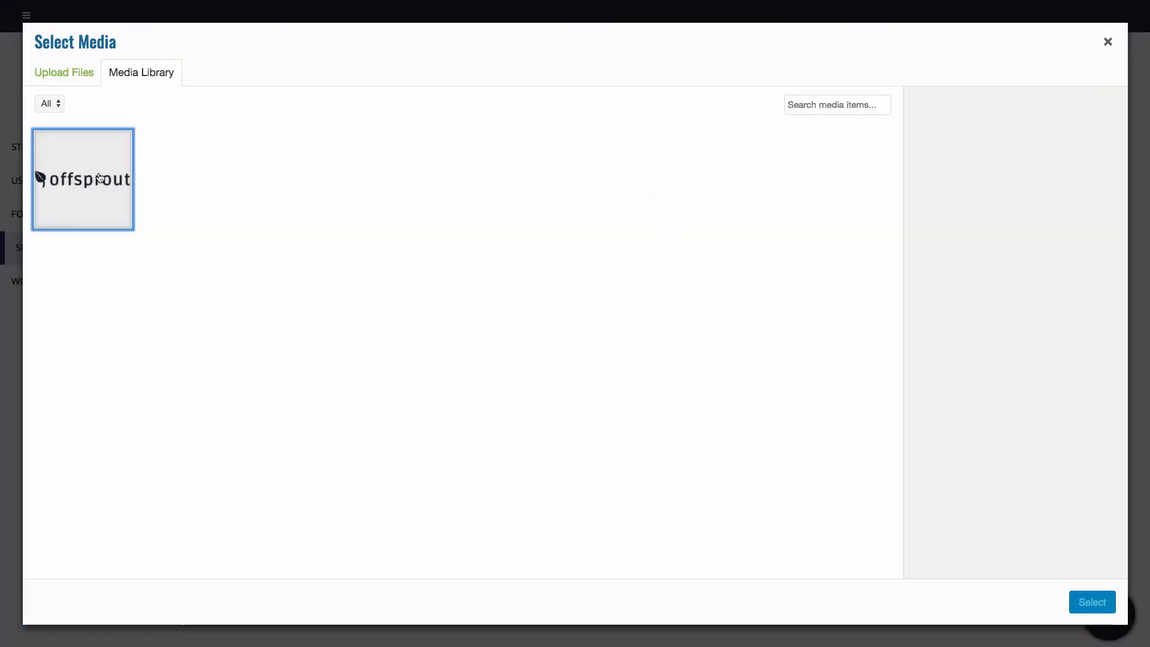
{"action": "left_click", "coordinate": [1091, 602]}
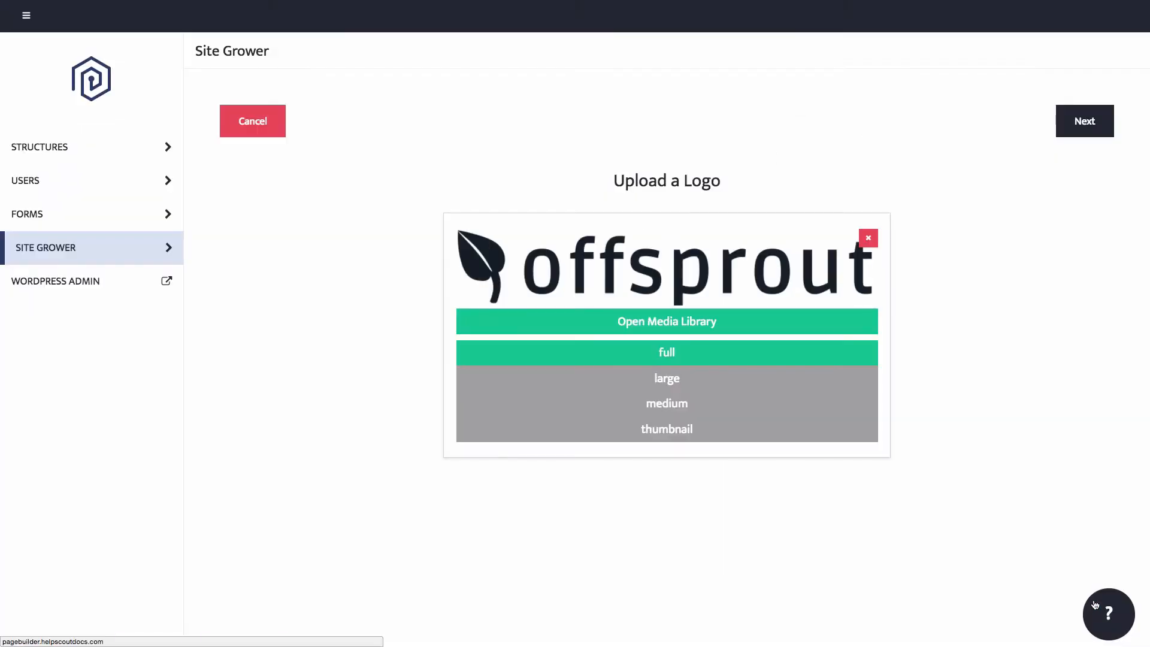
{"action": "left_click", "coordinate": [1084, 121]}
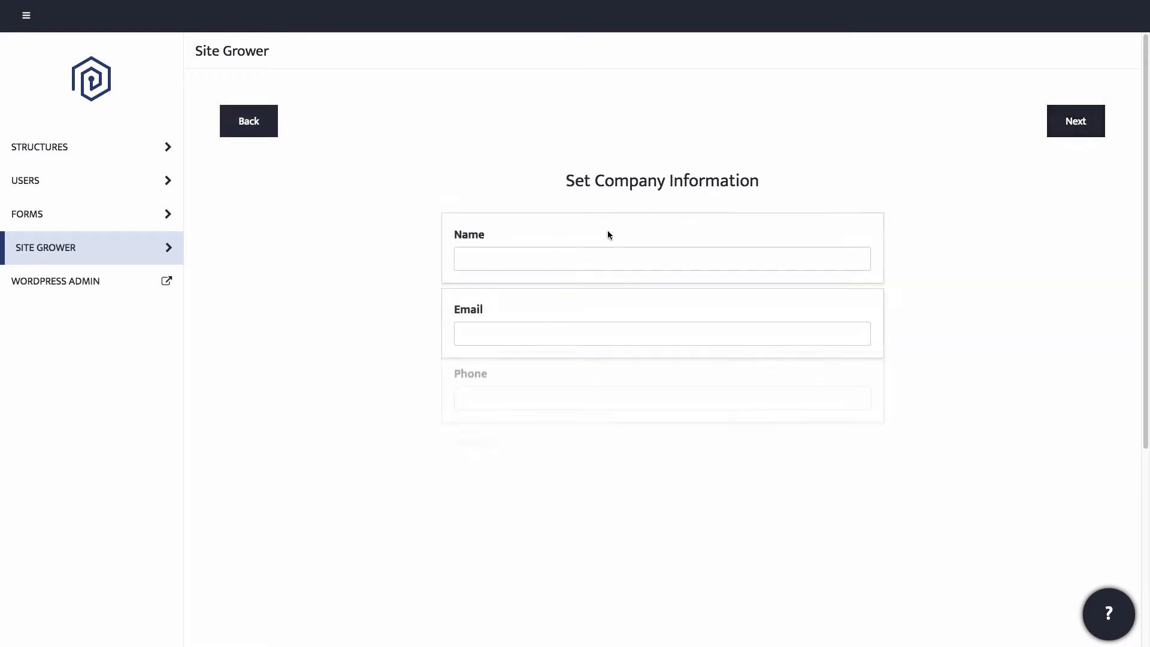
{"action": "type", "text": "Offsprou"}
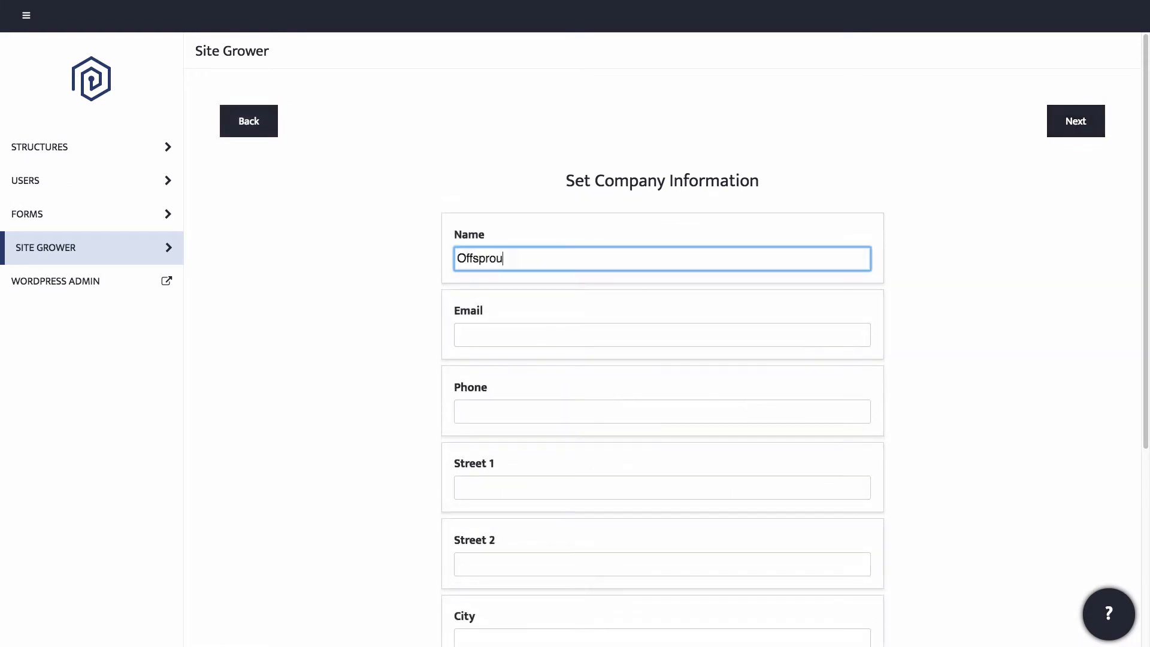
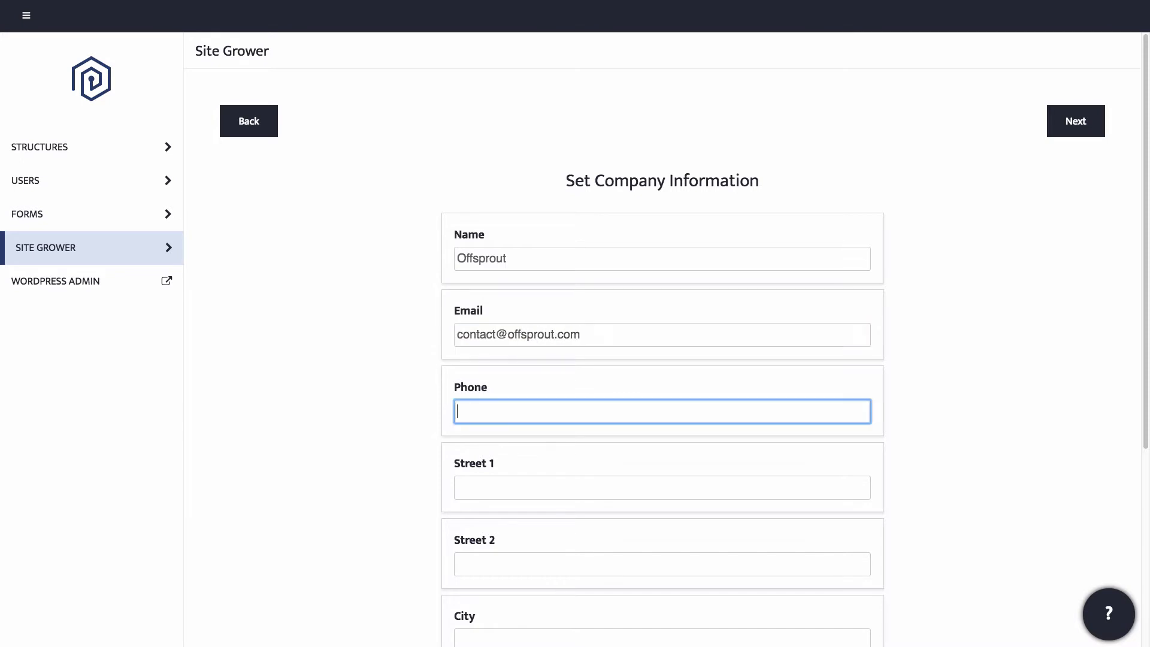
{"action": "type", "text": "123-123-1234"}
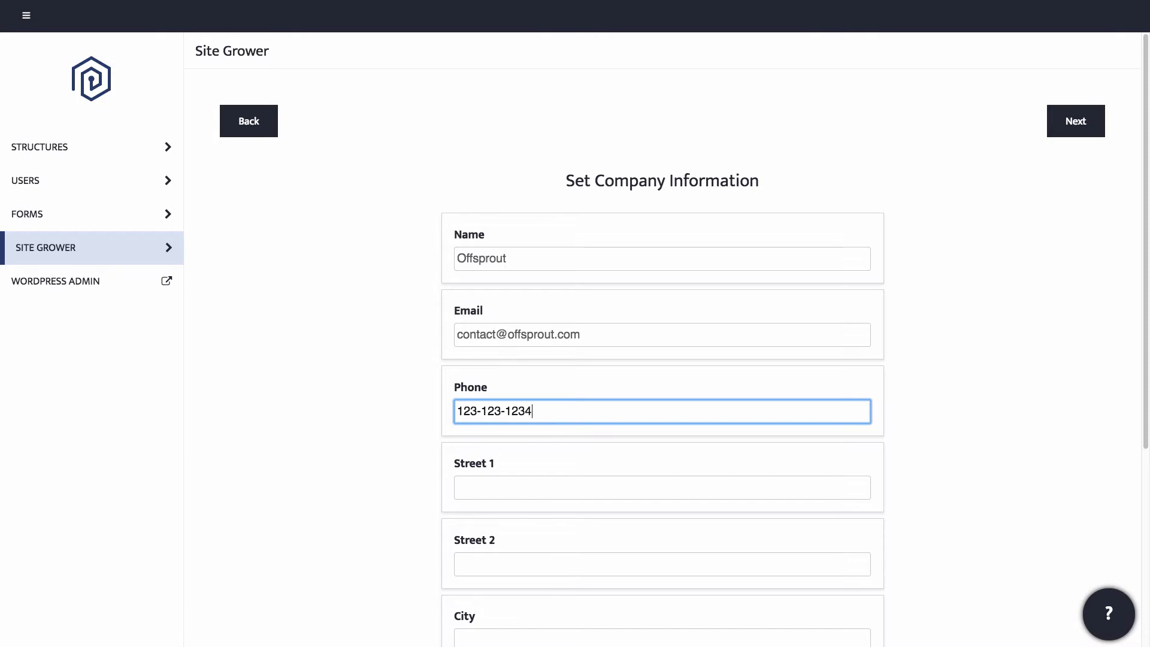
Enter the company address 123 Street, New York, NY 11105, USA
{"action": "left_click", "coordinate": [661, 487]}
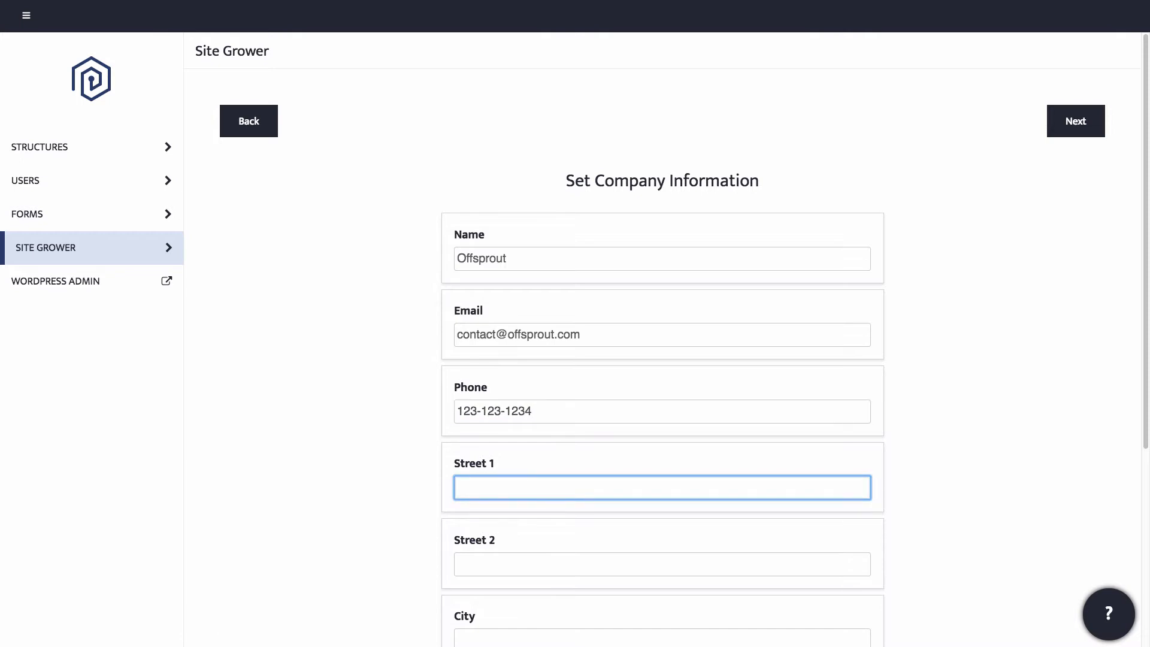
{"action": "type", "text": "123 Street"}
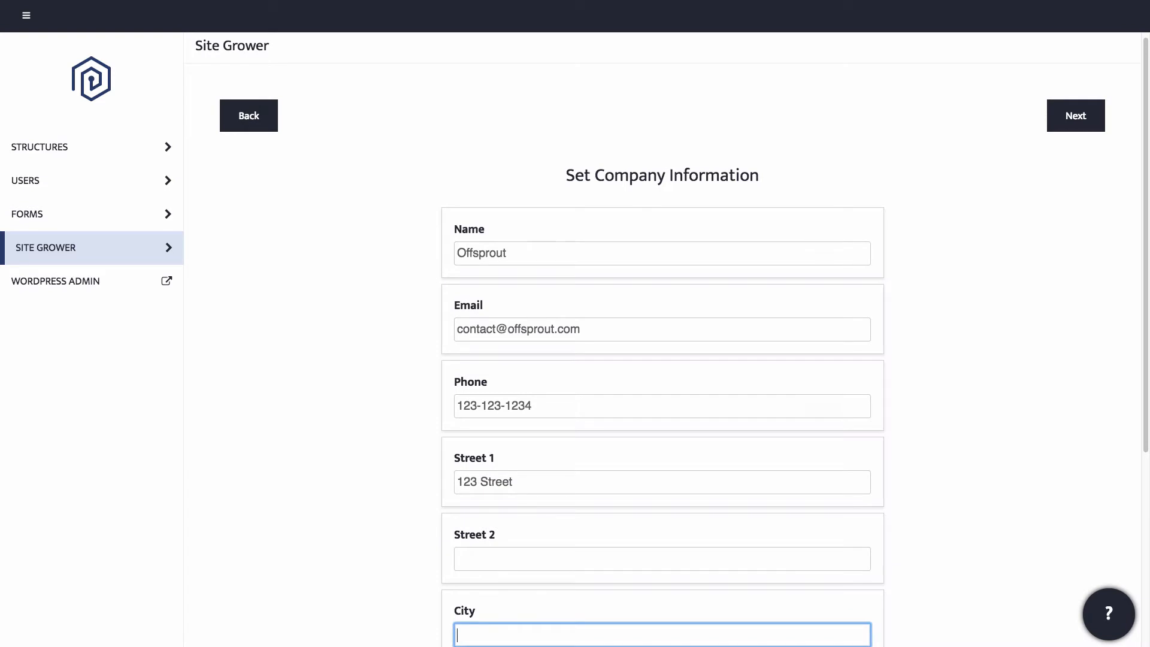
{"action": "type", "text": "New York"}
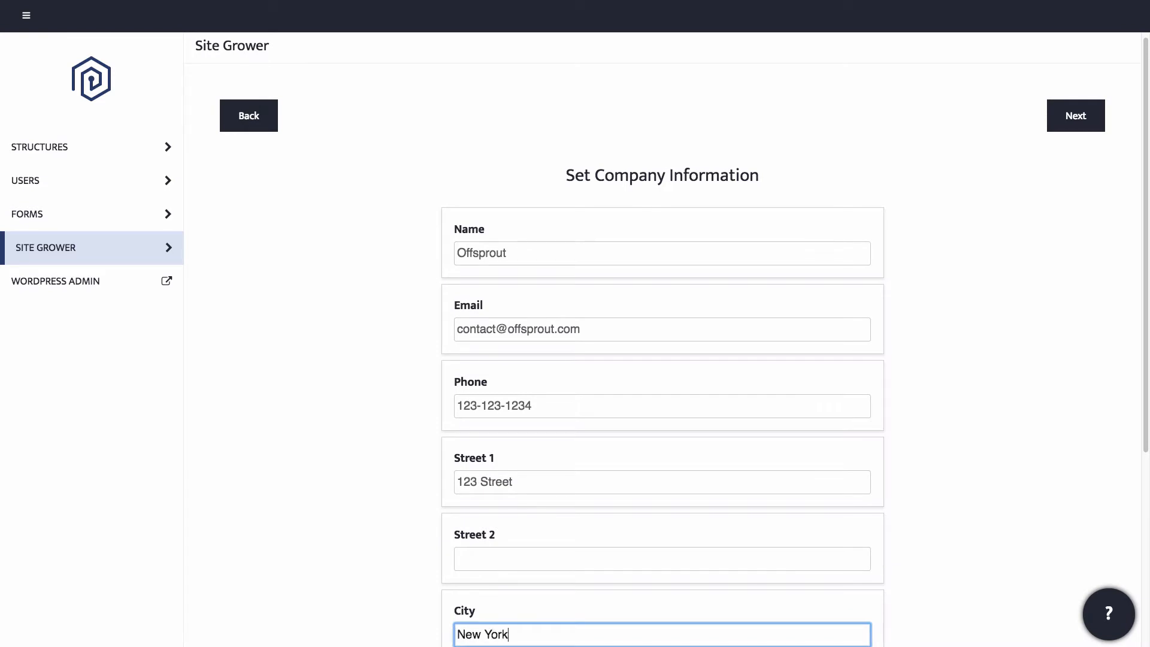
{"action": "type", "text": "New"}
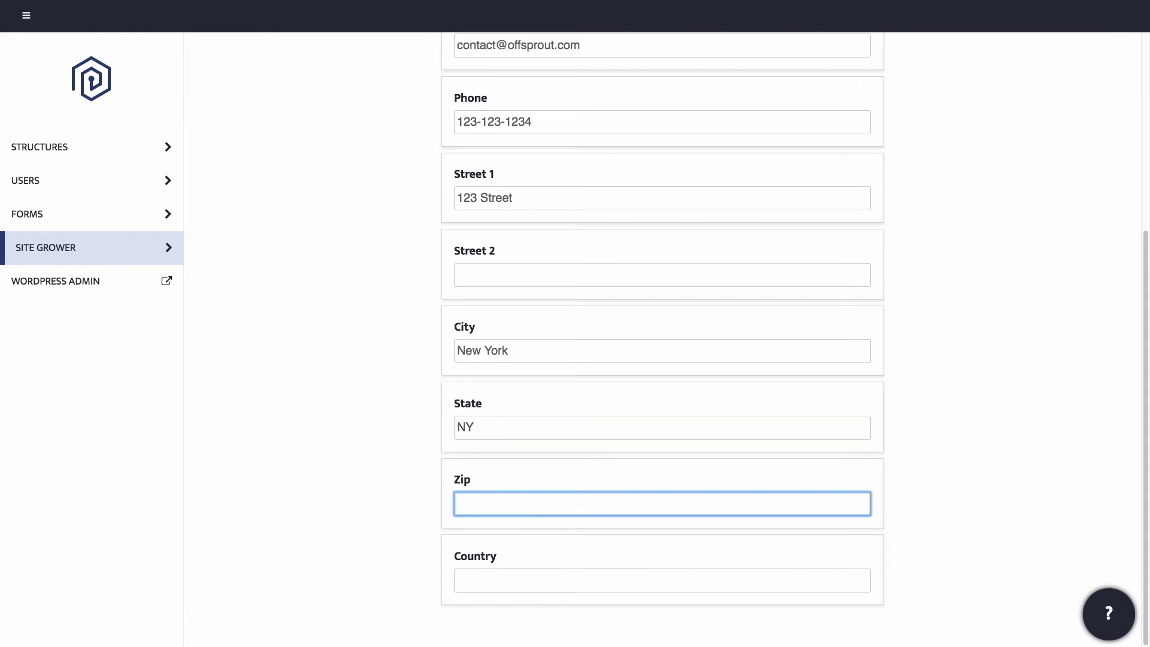
{"action": "type", "text": "11105"}
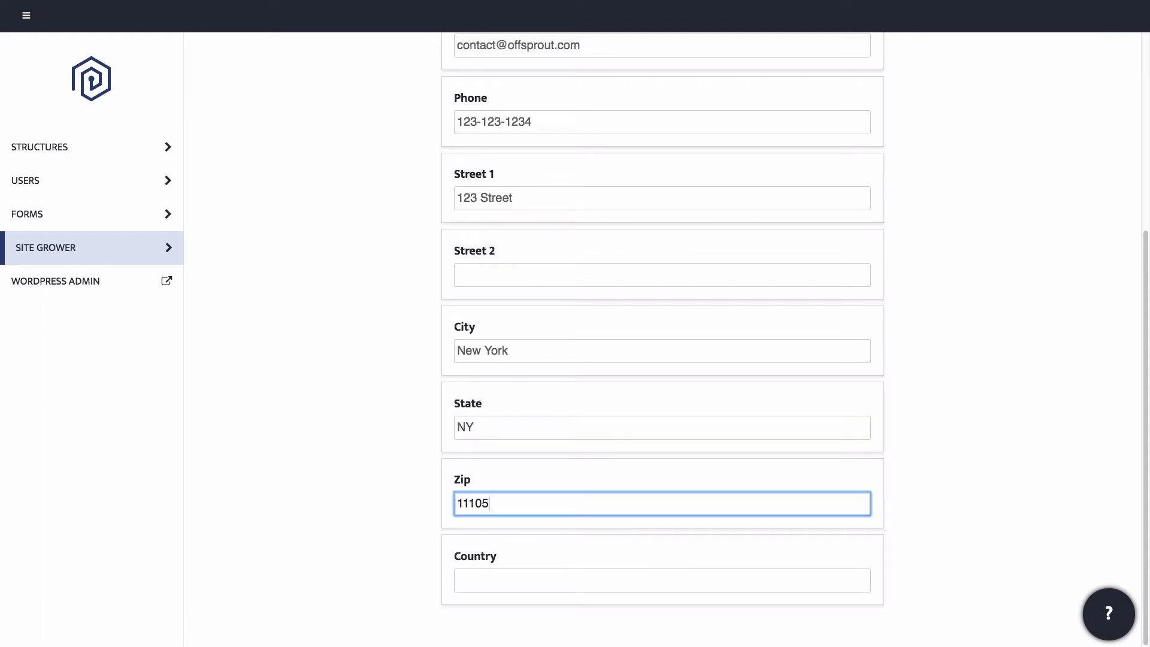
{"action": "type", "text": "USA"}
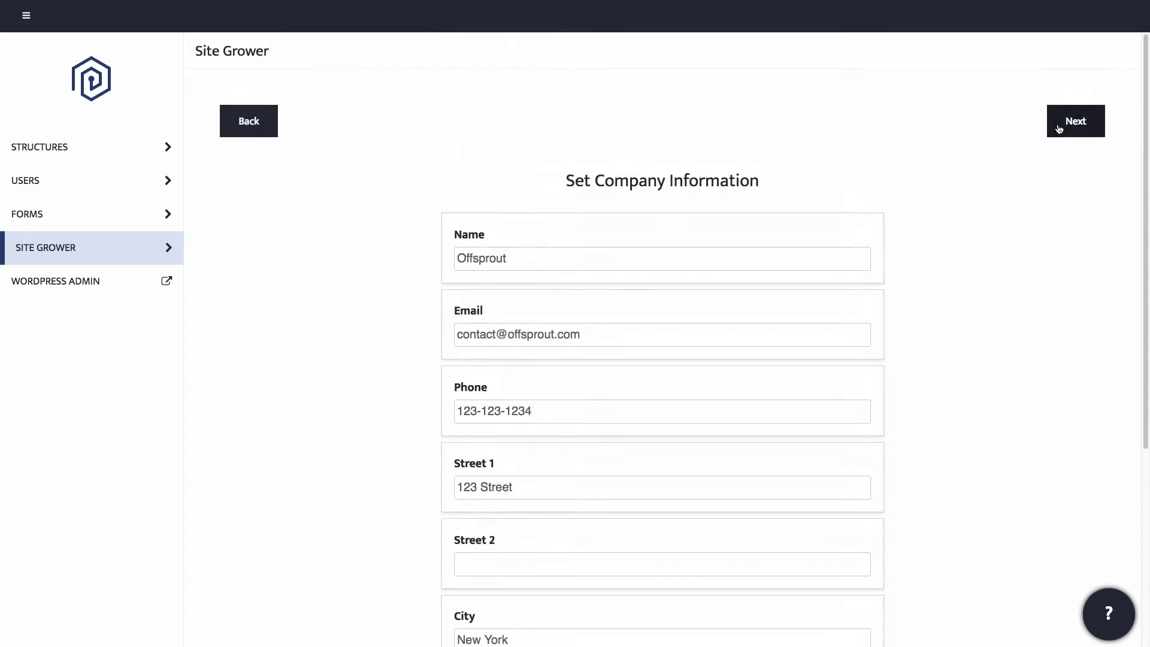
{"action": "left_click", "coordinate": [1074, 121]}
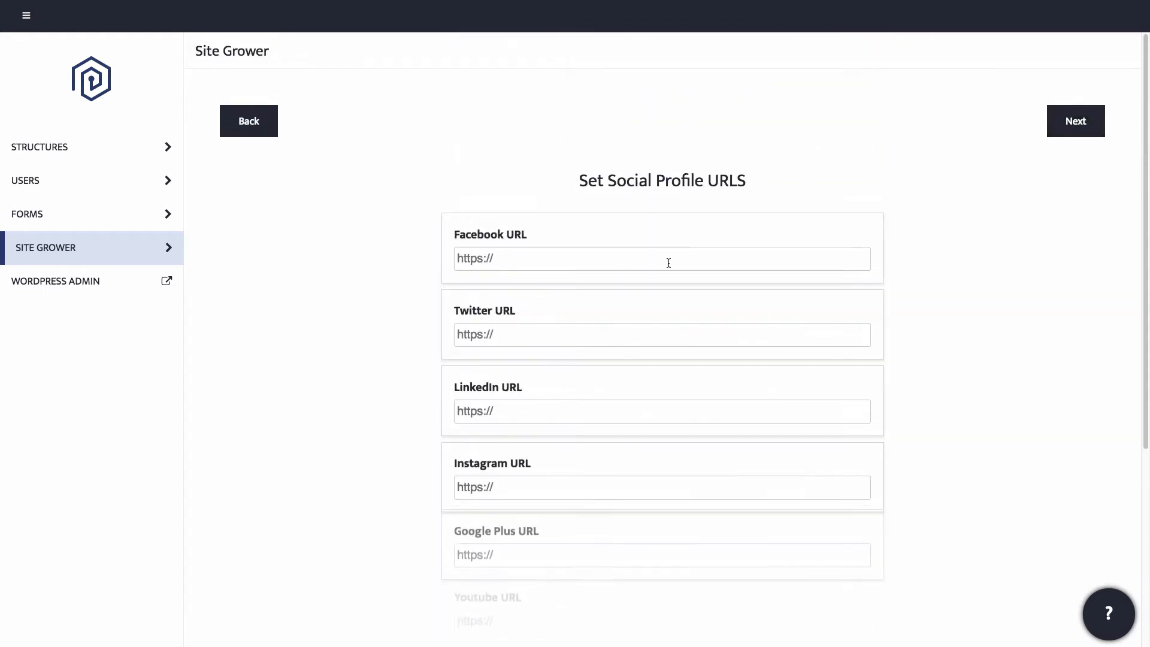
{"action": "left_click", "coordinate": [660, 258]}
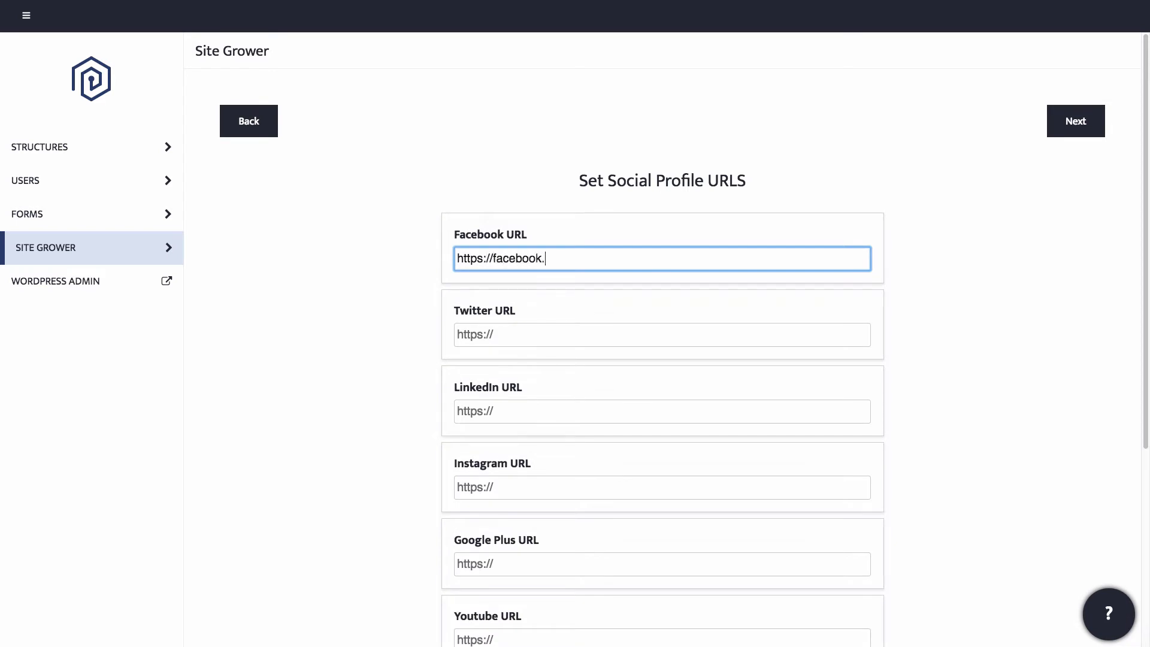
{"action": "type", "text": "com/offsprout"}
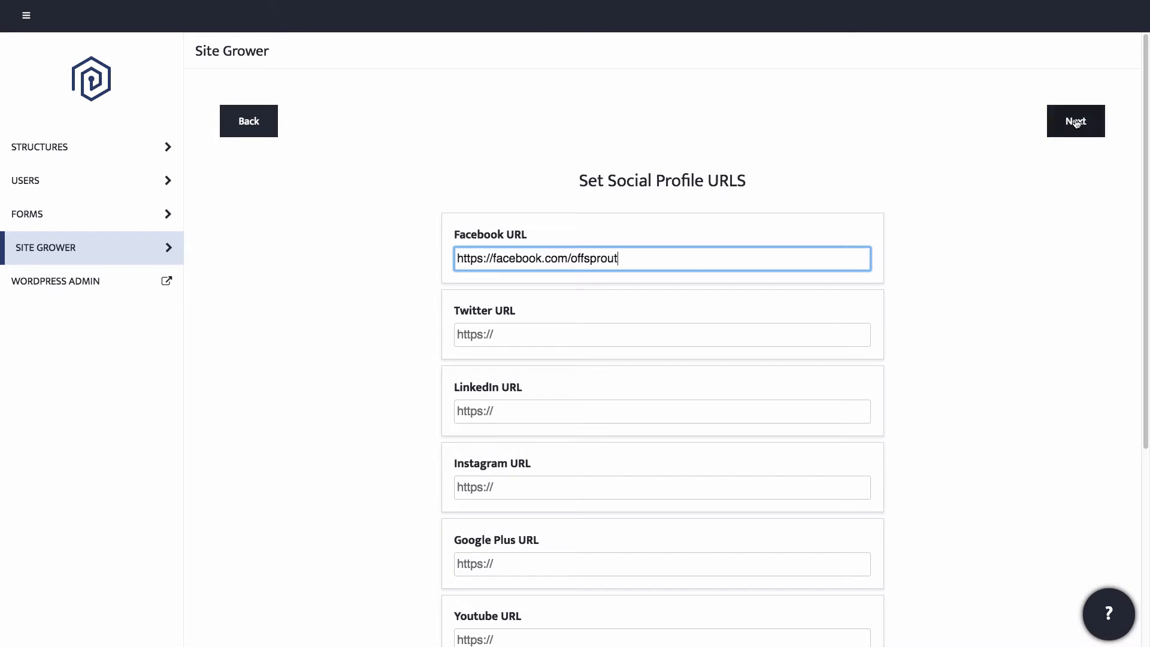
{"action": "left_click", "coordinate": [1074, 121]}
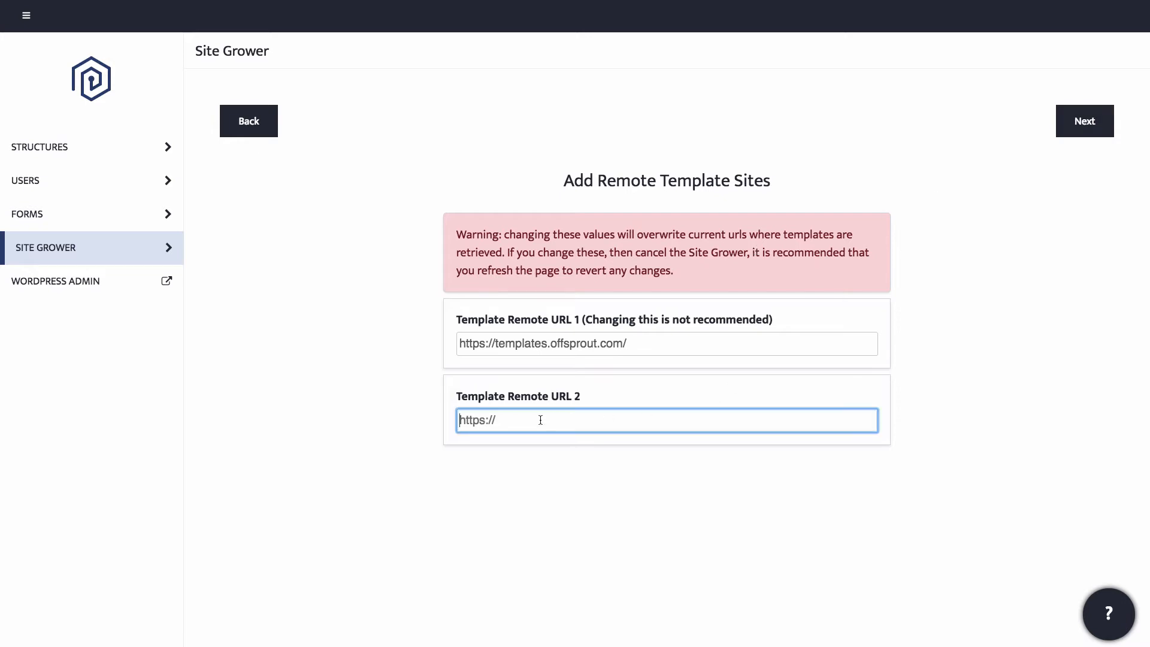
{"action": "type", "text": "https://templa"}
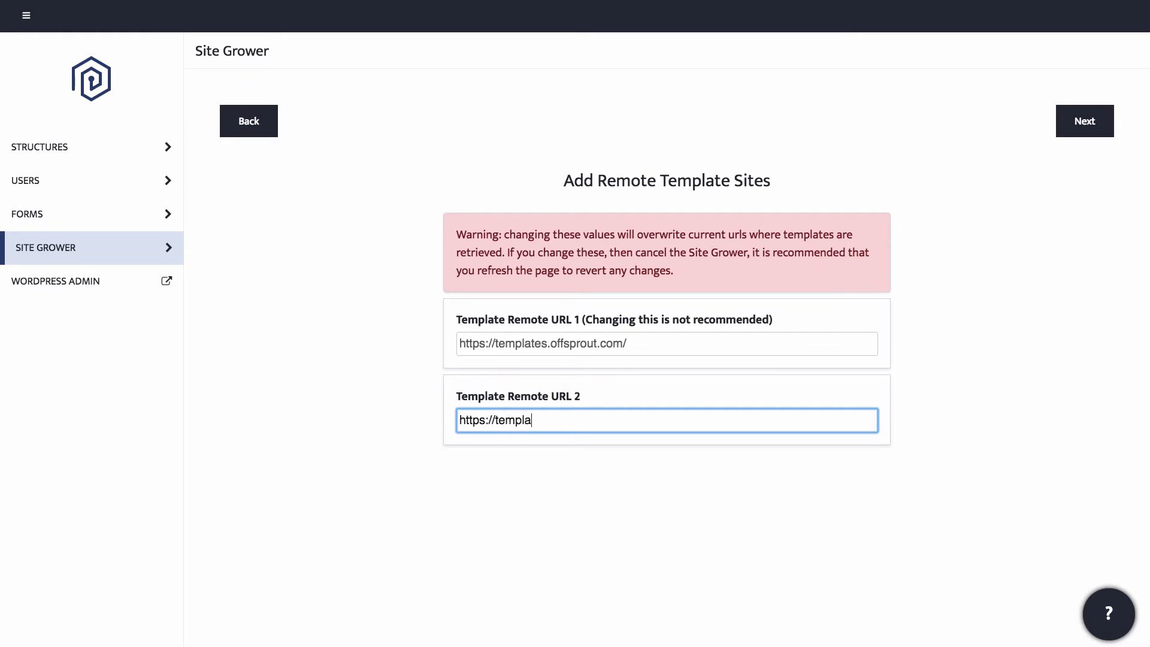
{"action": "type", "text": "tes.mysit"}
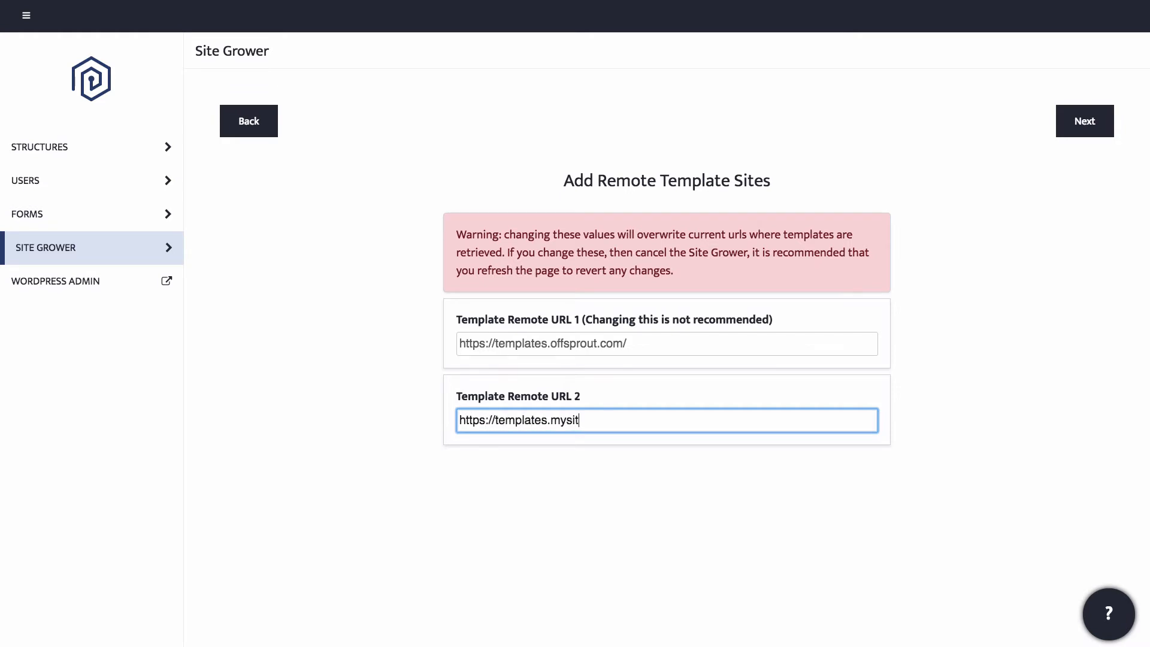
{"action": "type", "text": "e.com"}
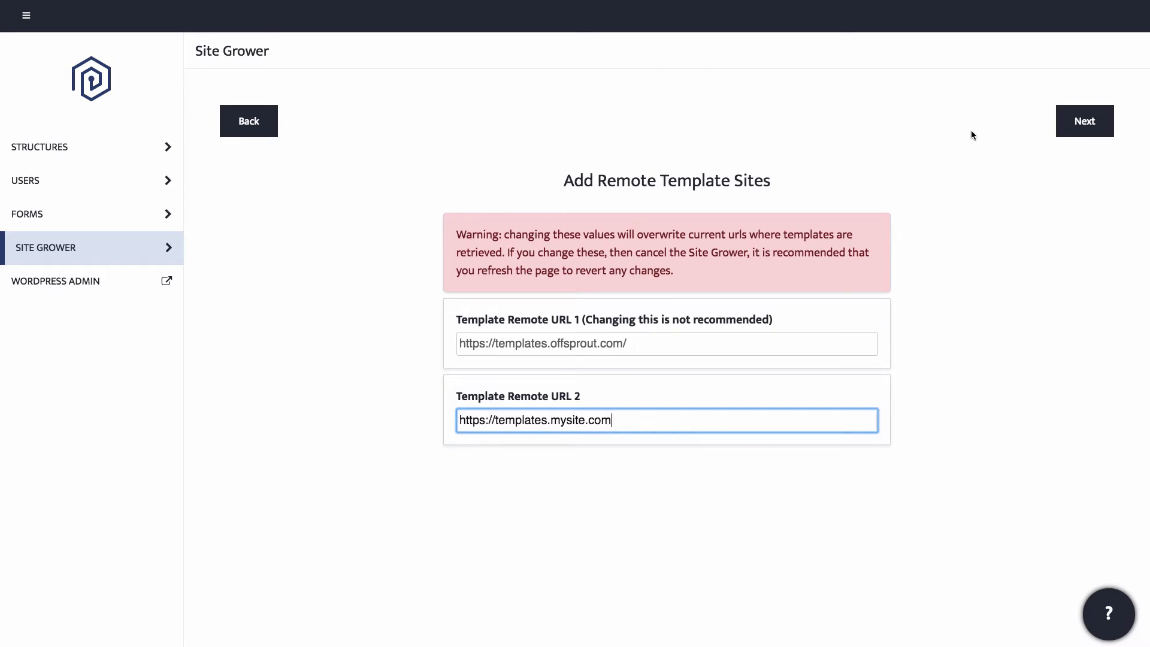
Create pages from the Homepage category's Product 1 template and a second product template
{"action": "left_click", "coordinate": [1084, 121]}
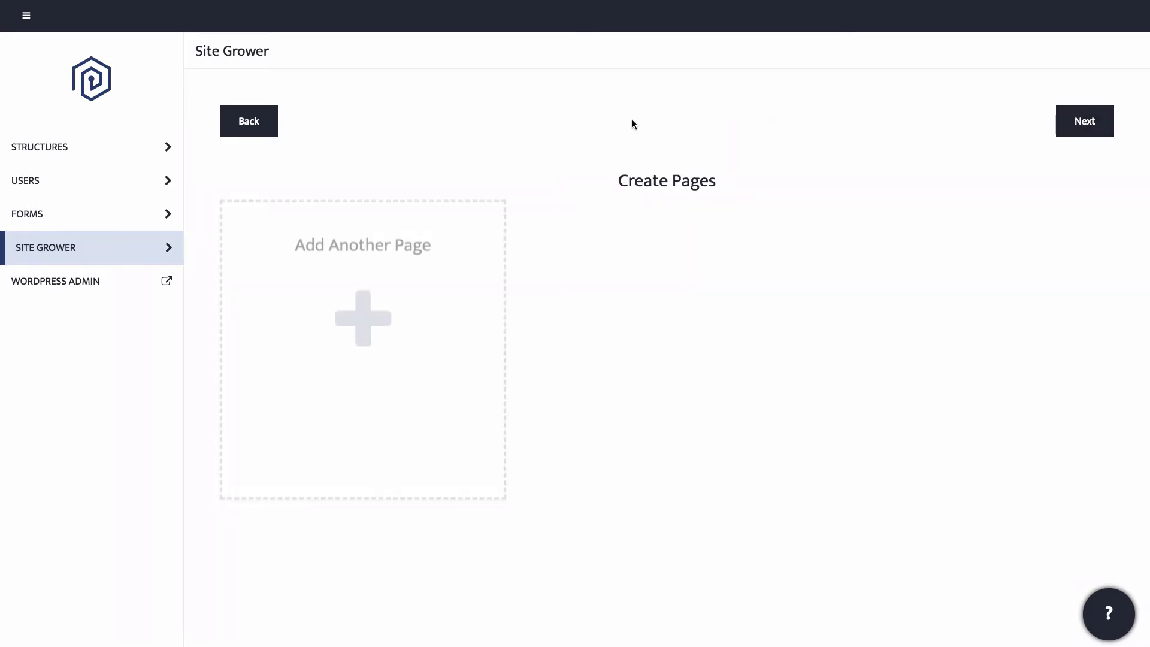
{"action": "left_click", "coordinate": [362, 318]}
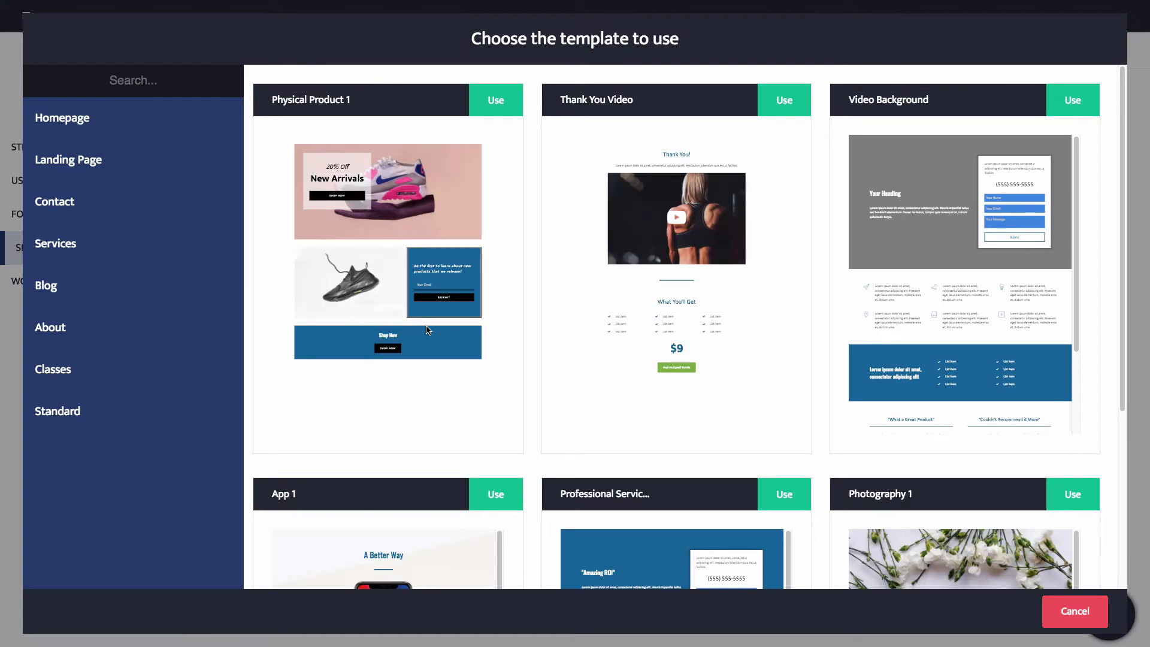
{"action": "mouse_move", "coordinate": [54, 201]}
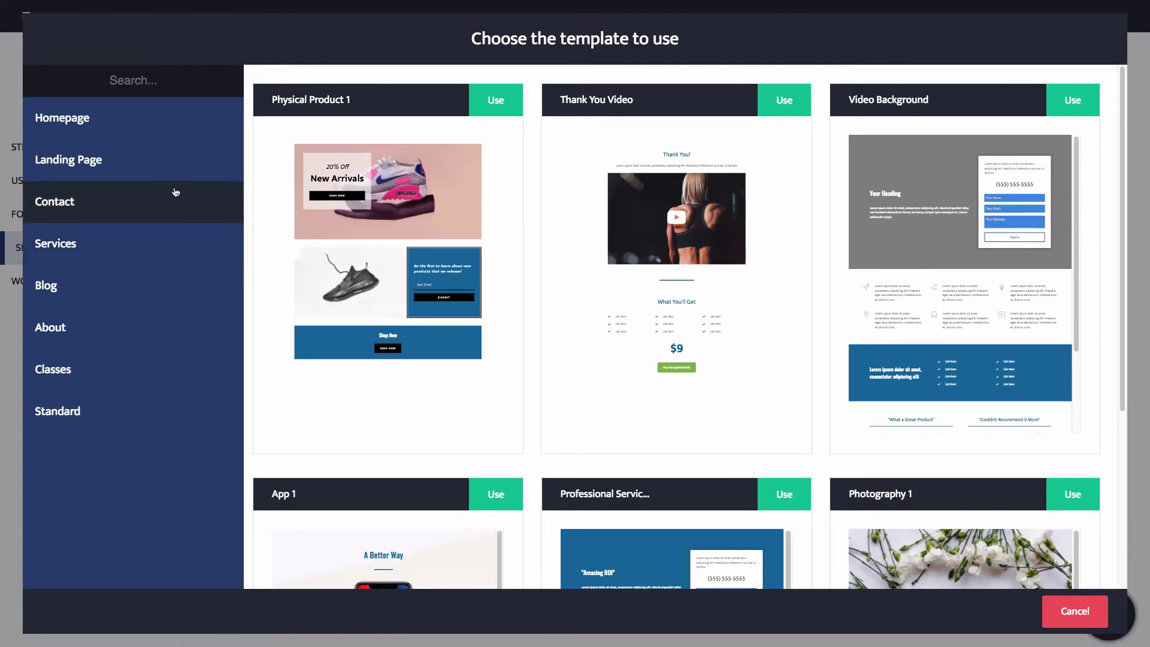
{"action": "left_click", "coordinate": [62, 118]}
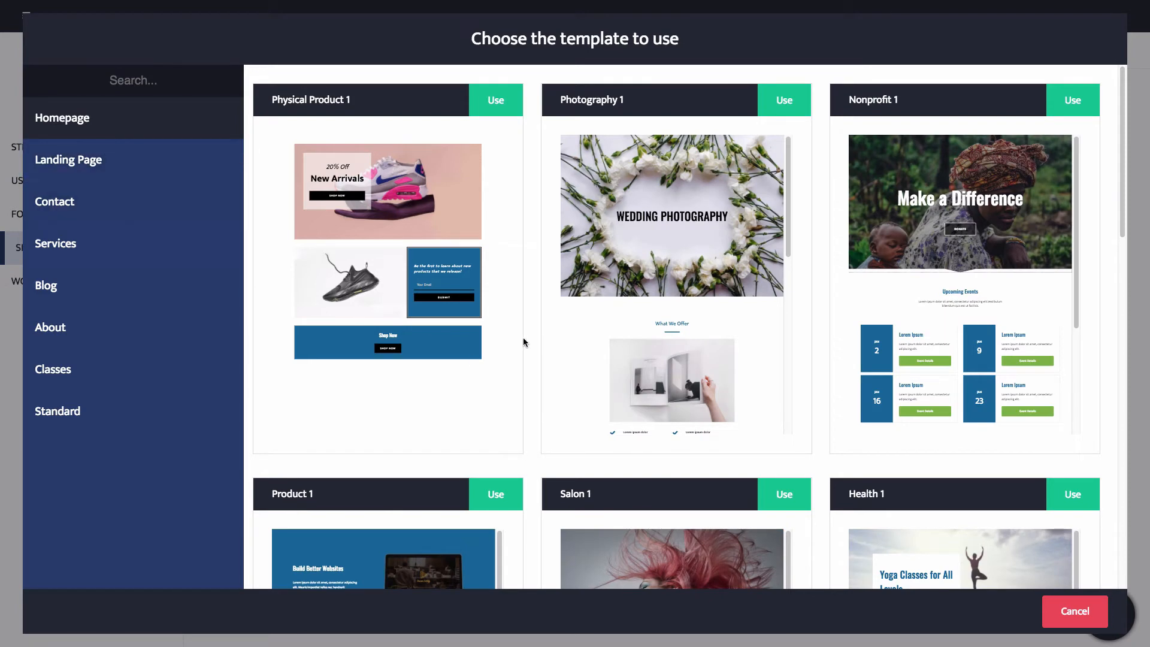
{"action": "scroll", "scroll_direction": "down", "scroll_amount": 3}
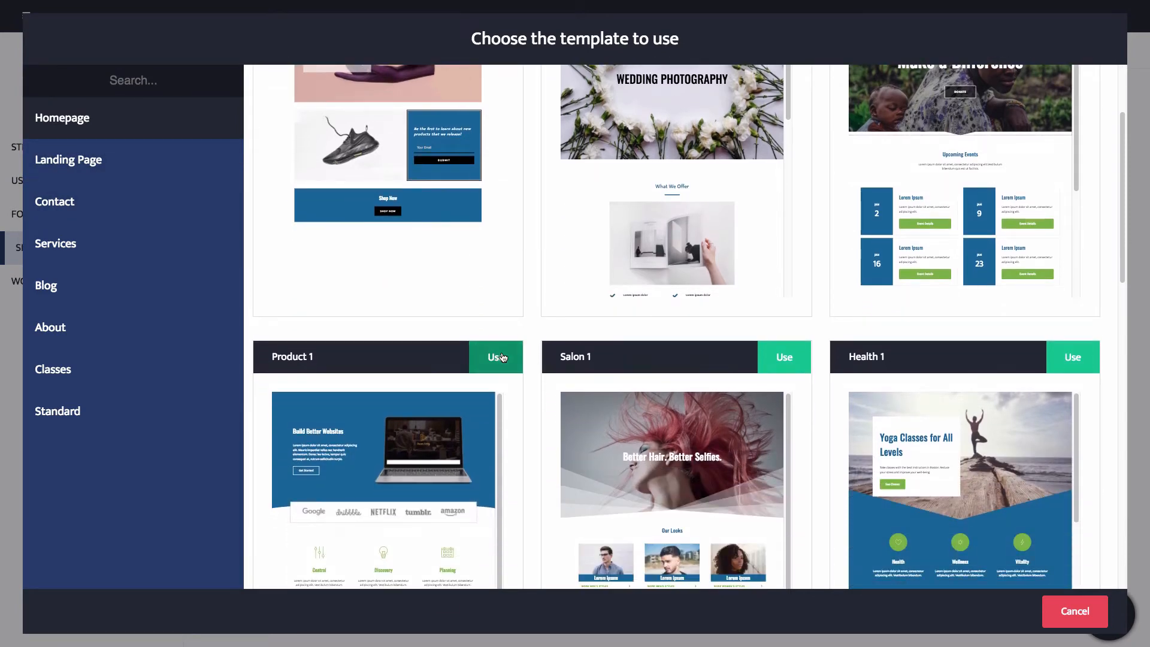
{"action": "left_click", "coordinate": [495, 356]}
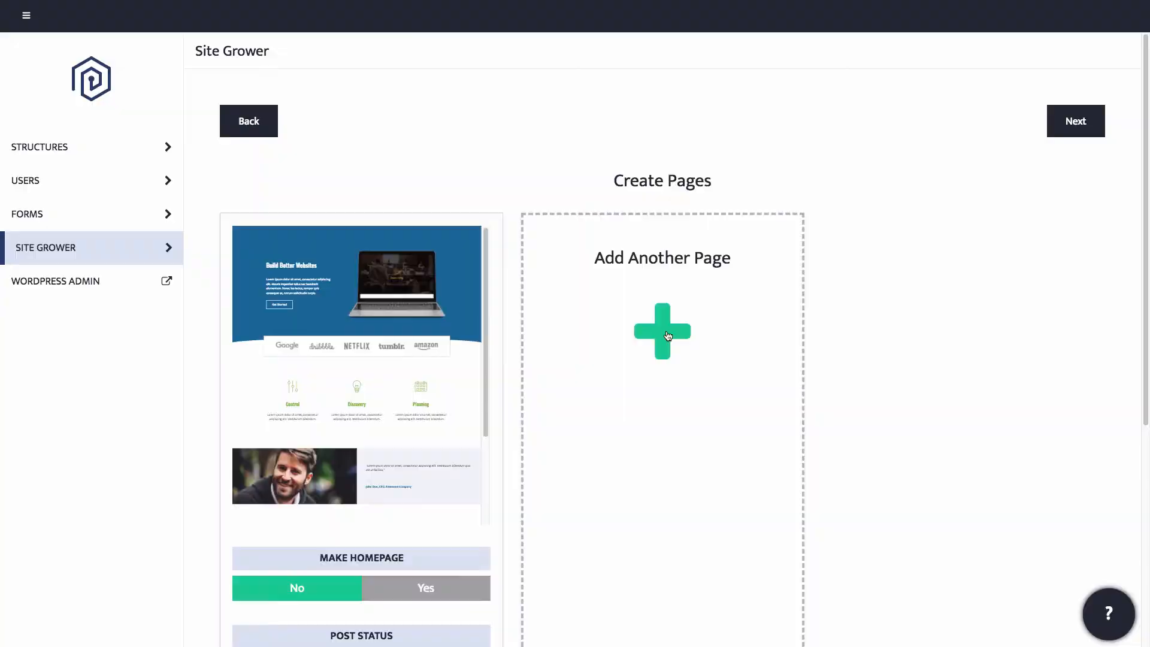
{"action": "left_click", "coordinate": [661, 330]}
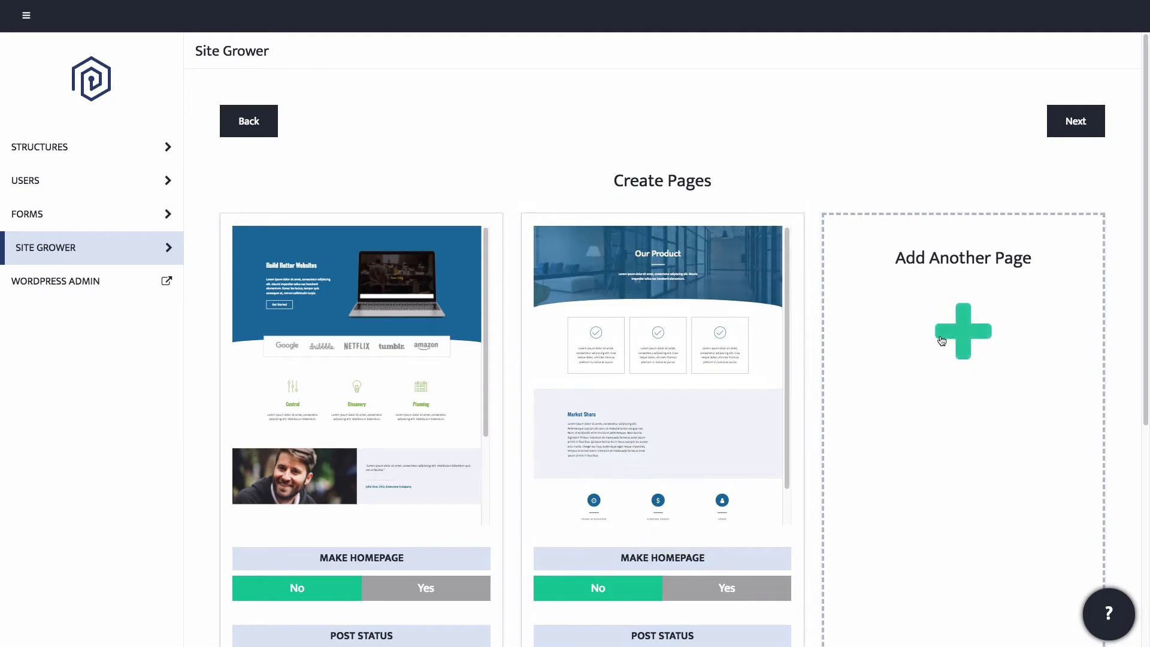
Add a third page using the Contact 3 template from the Contact category
{"action": "left_click", "coordinate": [963, 331]}
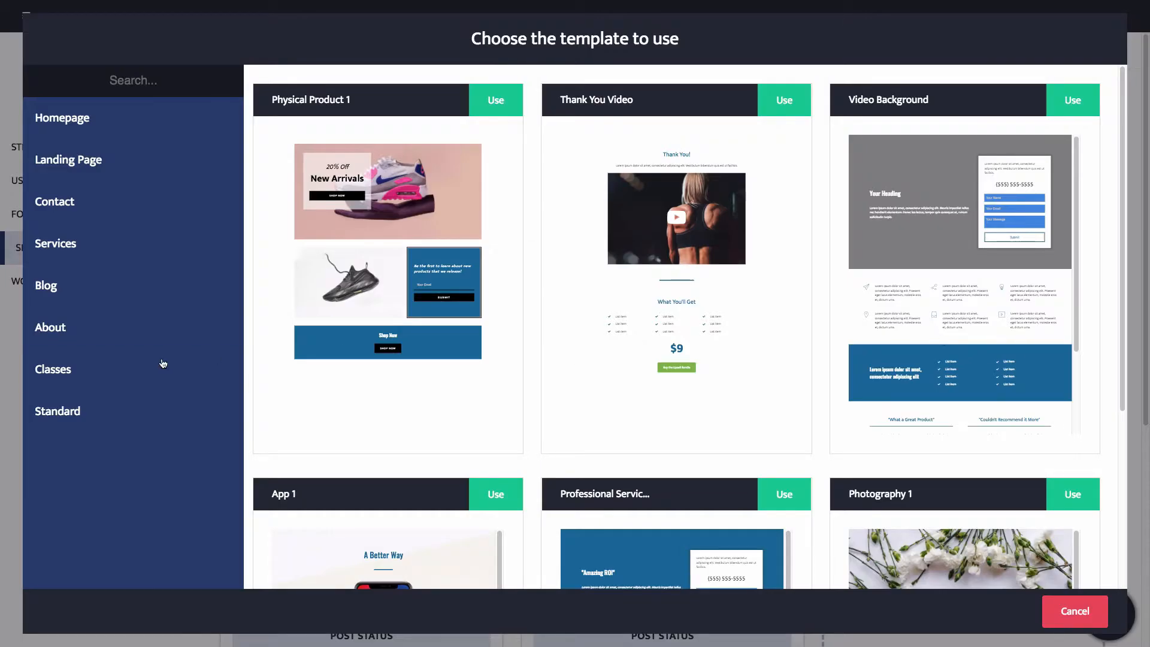
{"action": "left_click", "coordinate": [55, 202]}
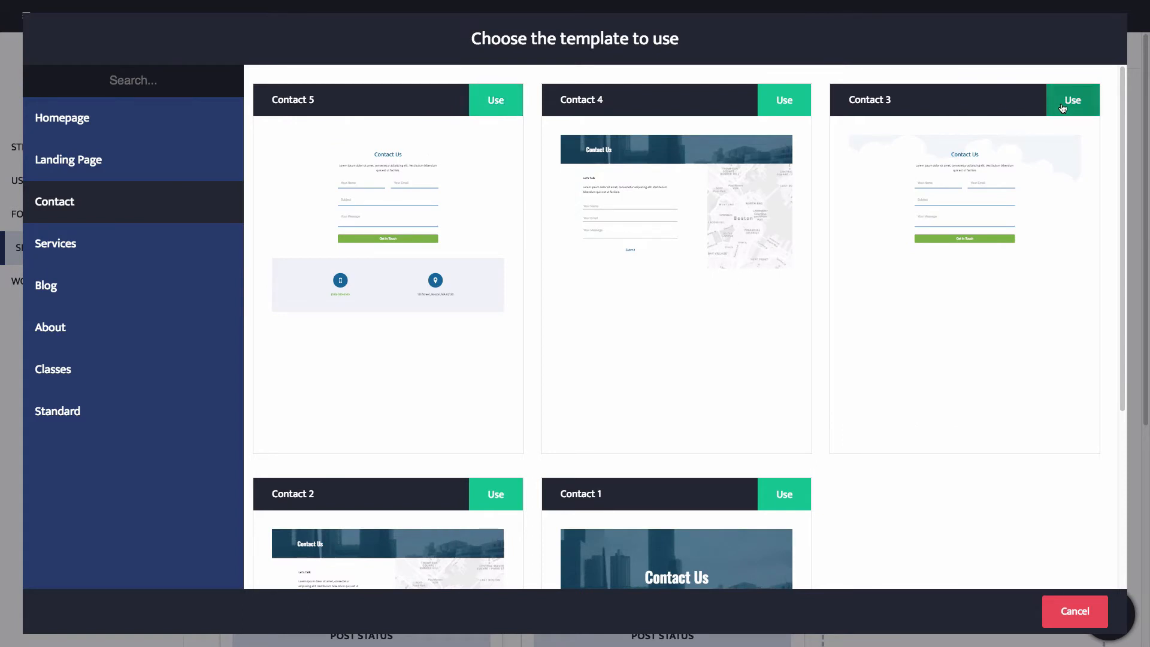
{"action": "left_click", "coordinate": [1072, 100]}
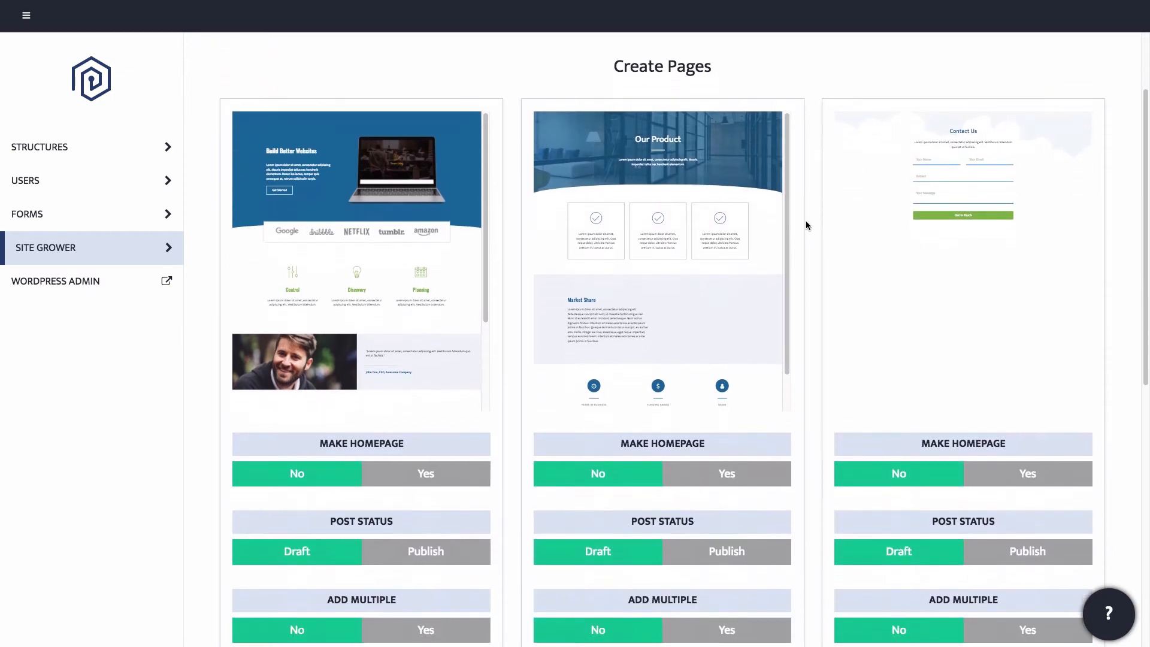
{"action": "scroll", "scroll_direction": "down", "scroll_amount": 3}
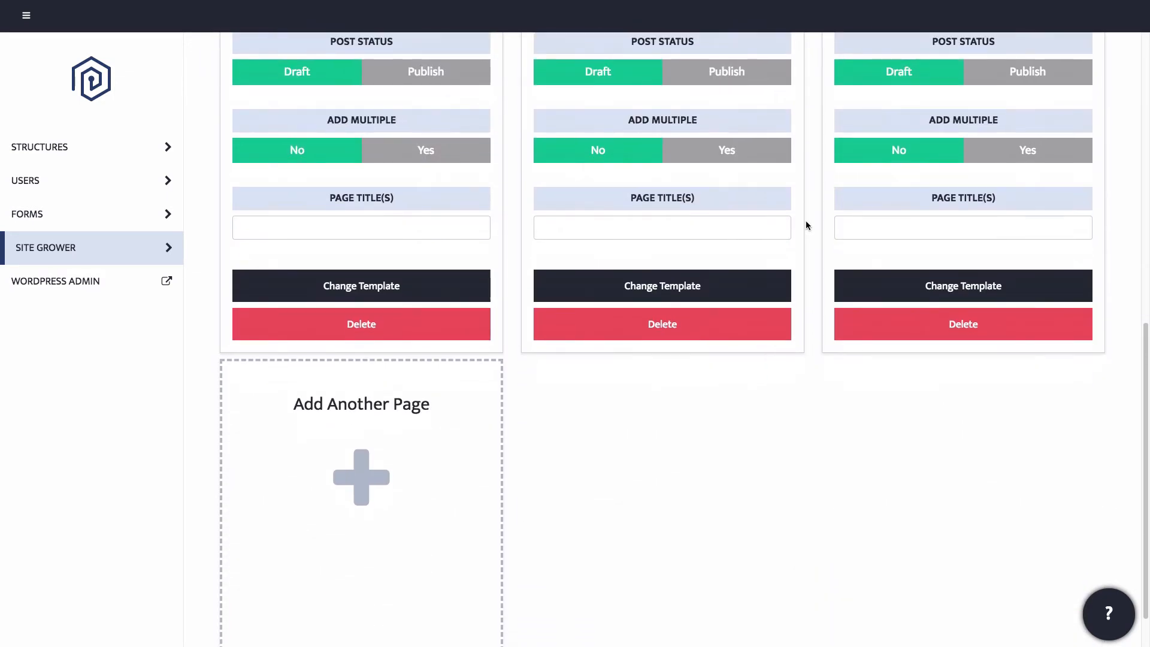
Add a fourth template page set to Publish, titled Service One, Service Two and Service Three
{"action": "left_click", "coordinate": [361, 285]}
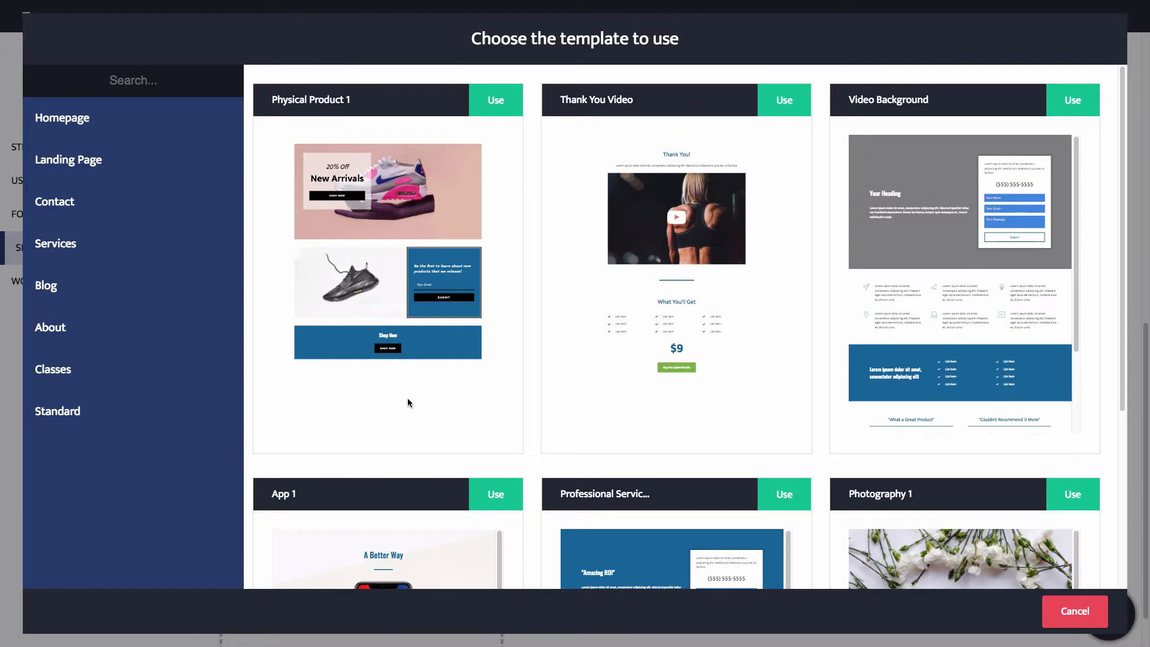
{"action": "left_click", "coordinate": [55, 243]}
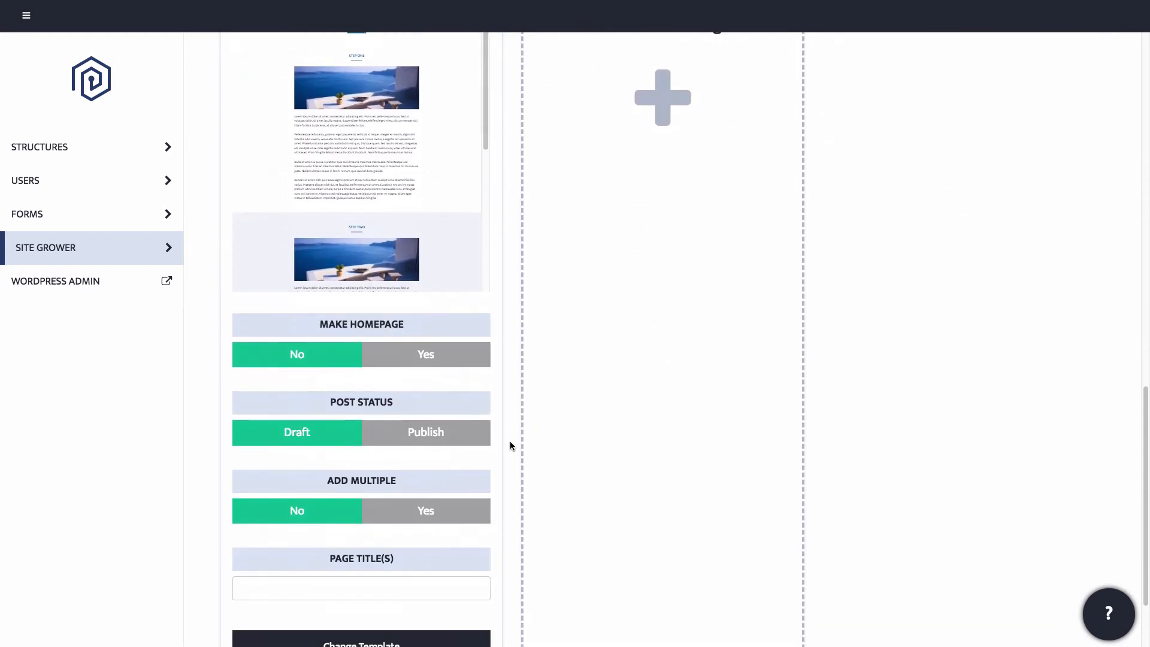
{"action": "left_click", "coordinate": [425, 510]}
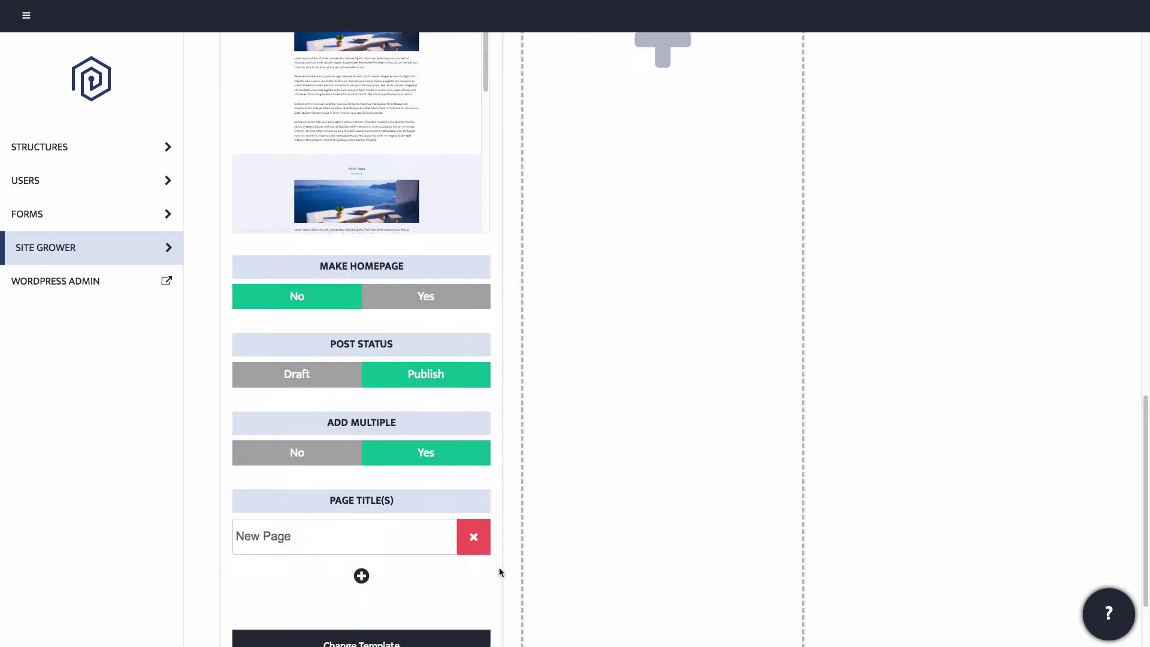
{"action": "left_click", "coordinate": [361, 575]}
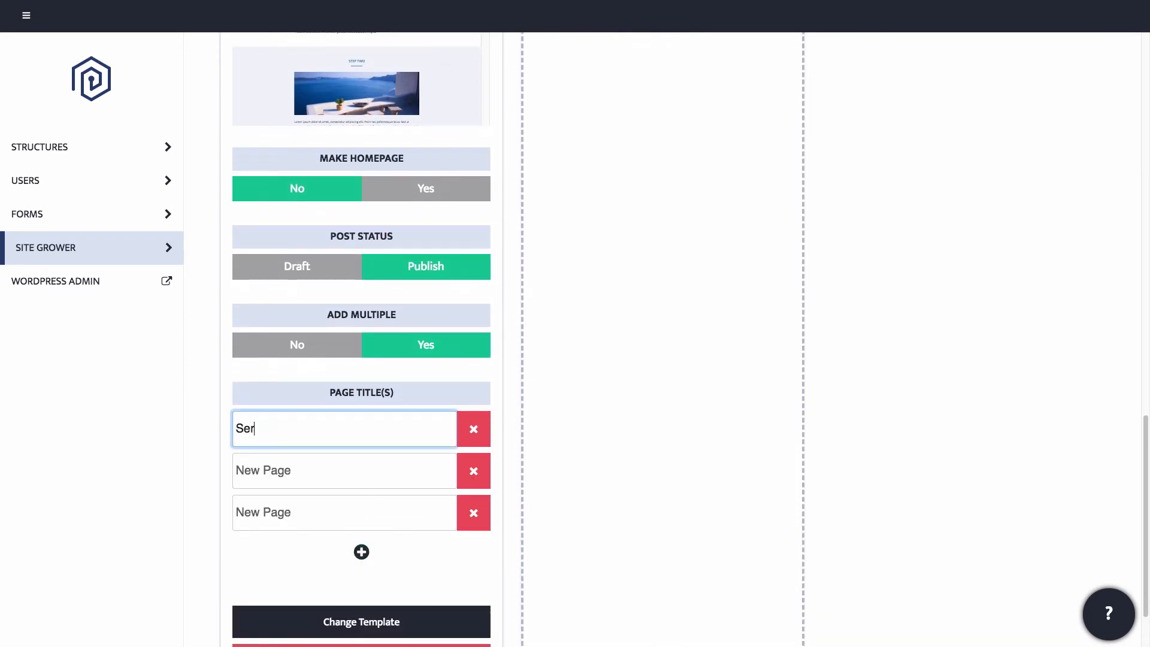
{"action": "left_click", "coordinate": [343, 470]}
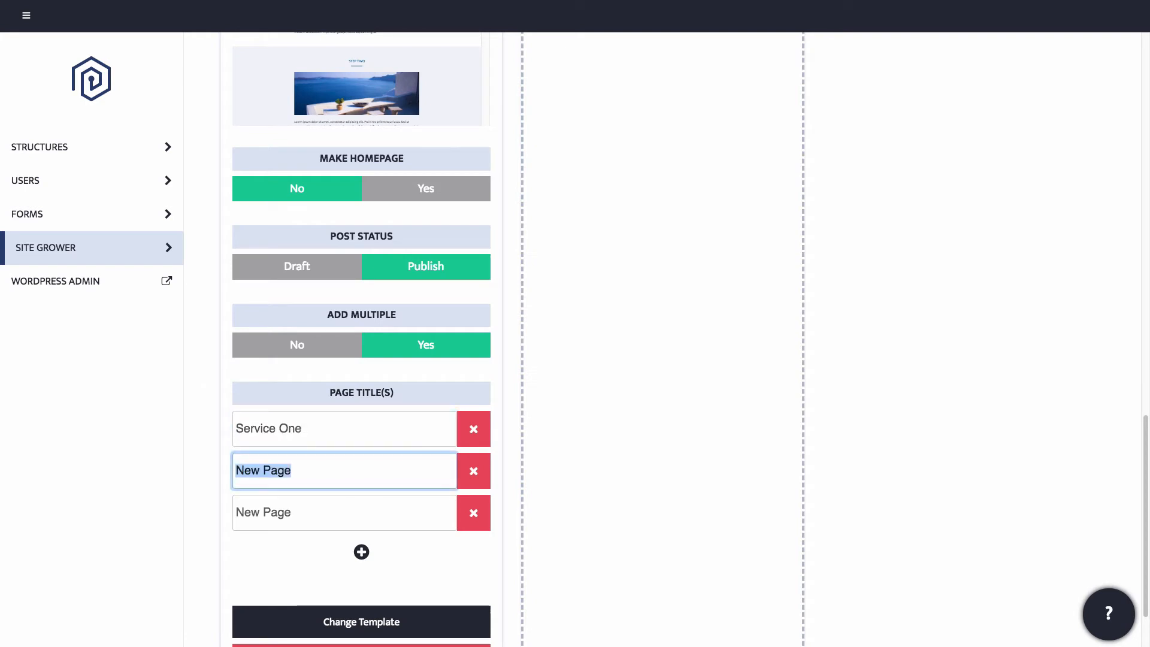
{"action": "type", "text": "Service Two"}
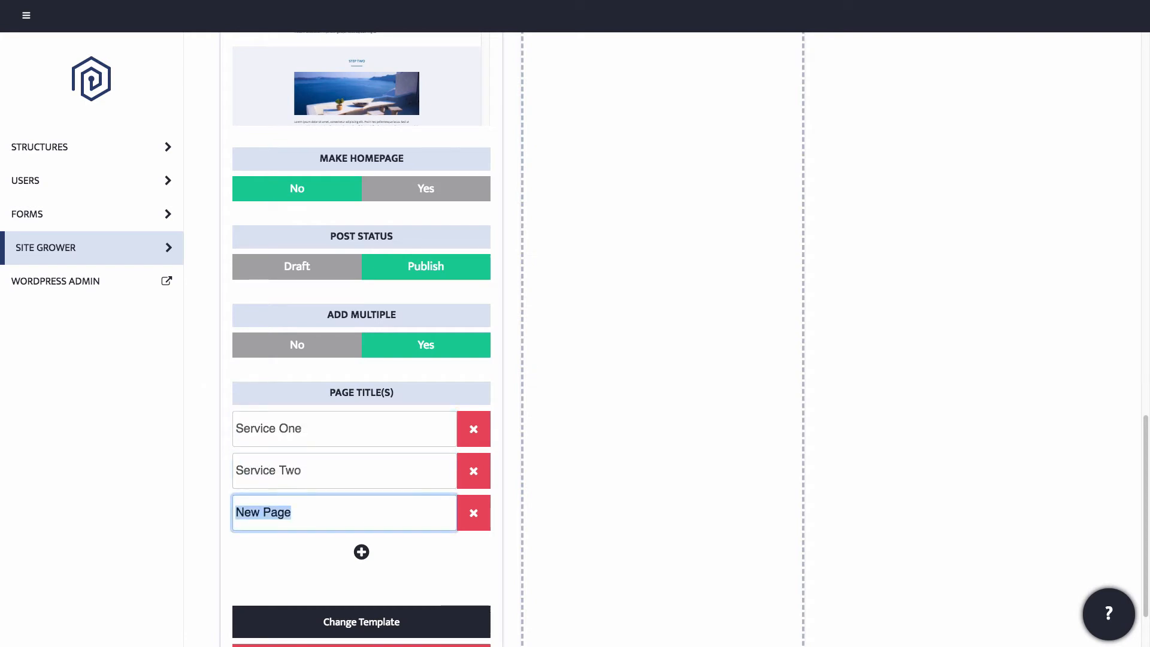
{"action": "type", "text": "Service Three"}
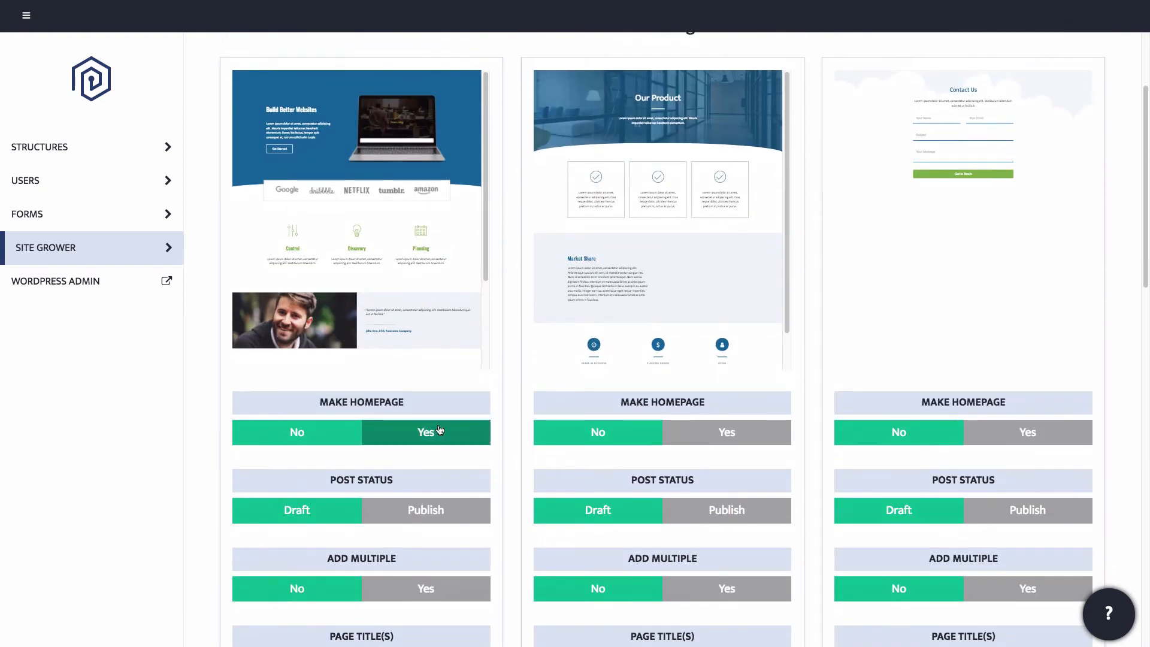
Make the Build Better Websites page the homepage and continue to Delete Content
{"action": "left_click", "coordinate": [725, 432]}
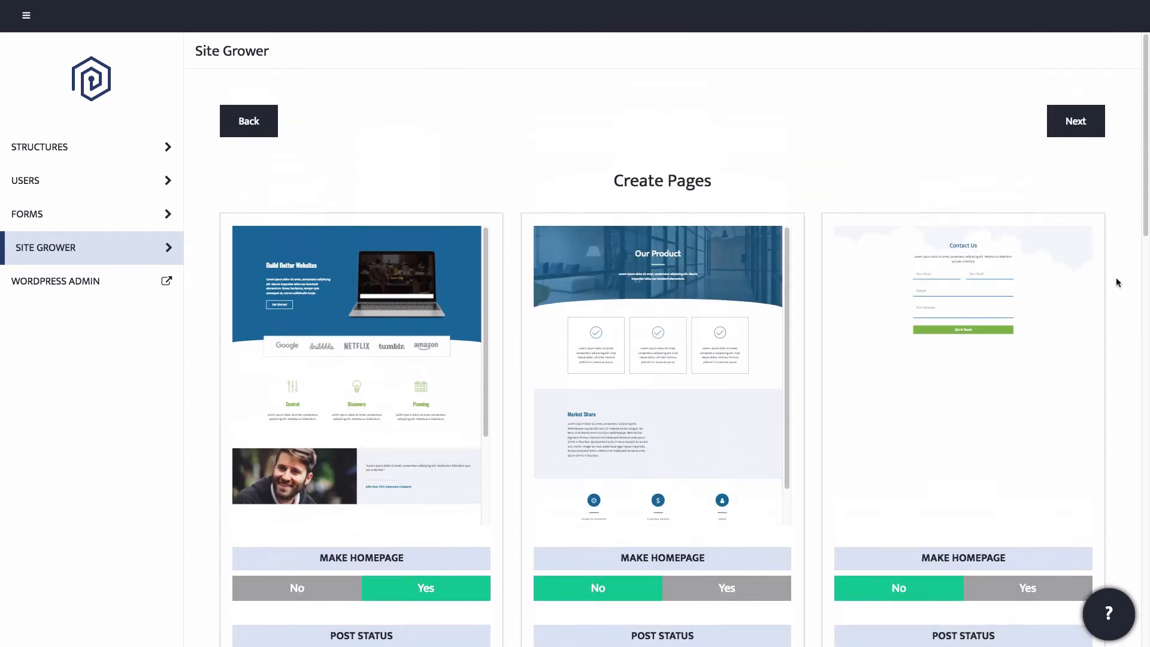
{"action": "left_click", "coordinate": [1075, 121]}
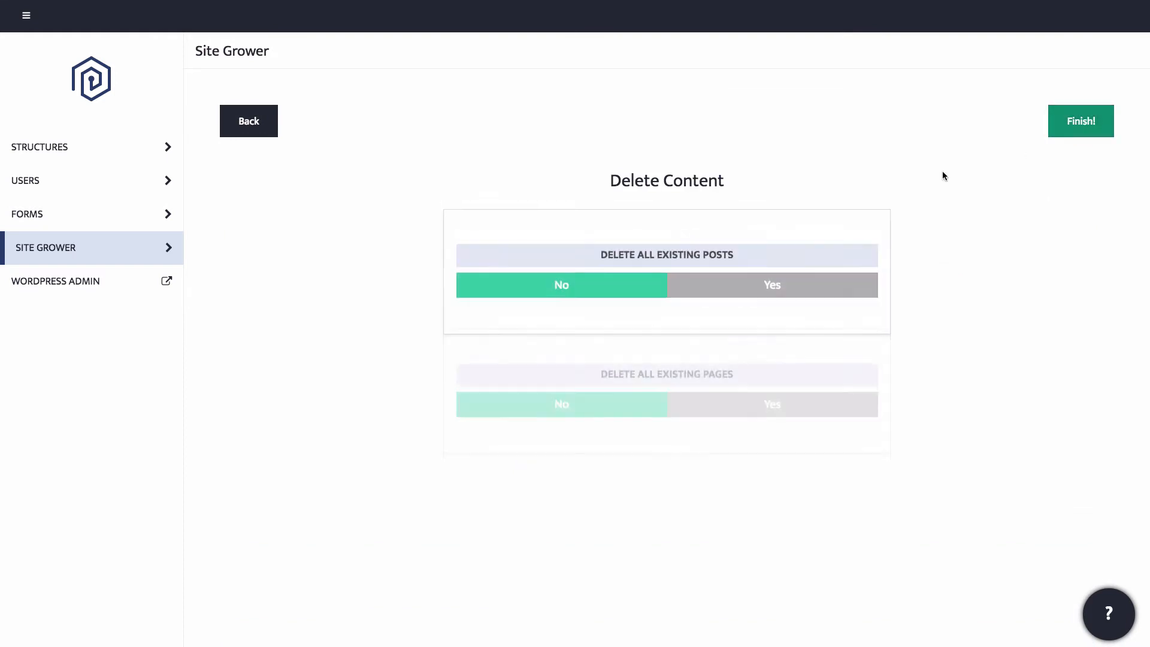
Choose Yes to delete all existing posts and pages and confirm the warning
{"action": "left_click", "coordinate": [771, 288]}
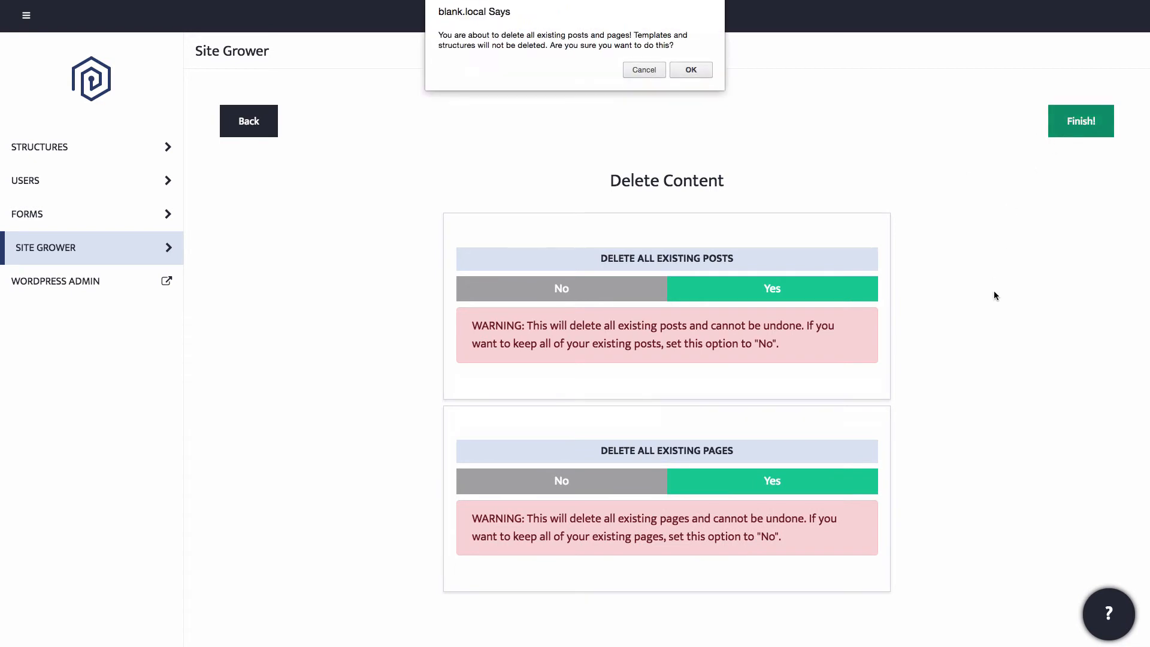
{"action": "left_click", "coordinate": [689, 69]}
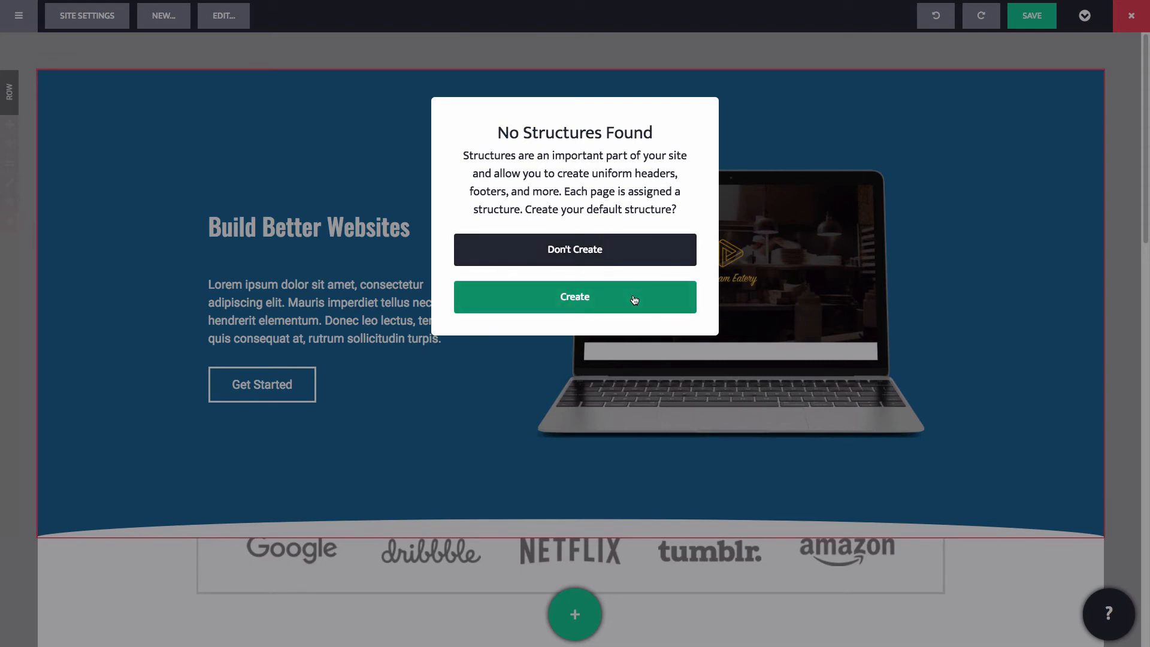
Create the site's default structure from the No Structures Found popup
{"action": "left_click", "coordinate": [575, 296]}
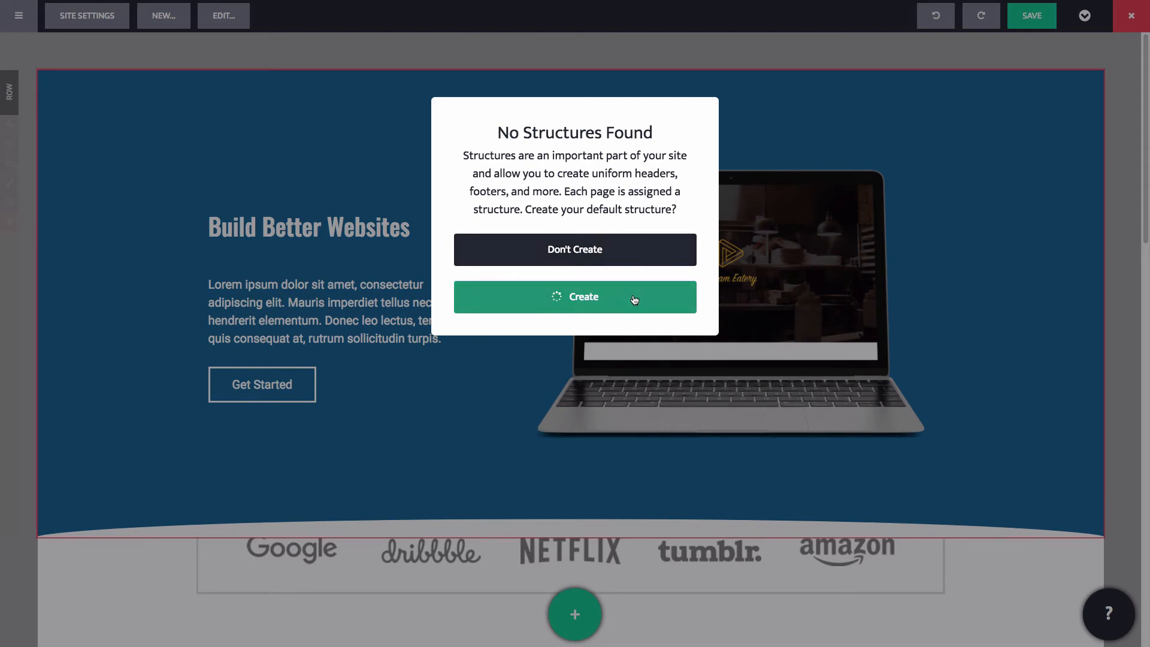
{"action": "left_click", "coordinate": [574, 296]}
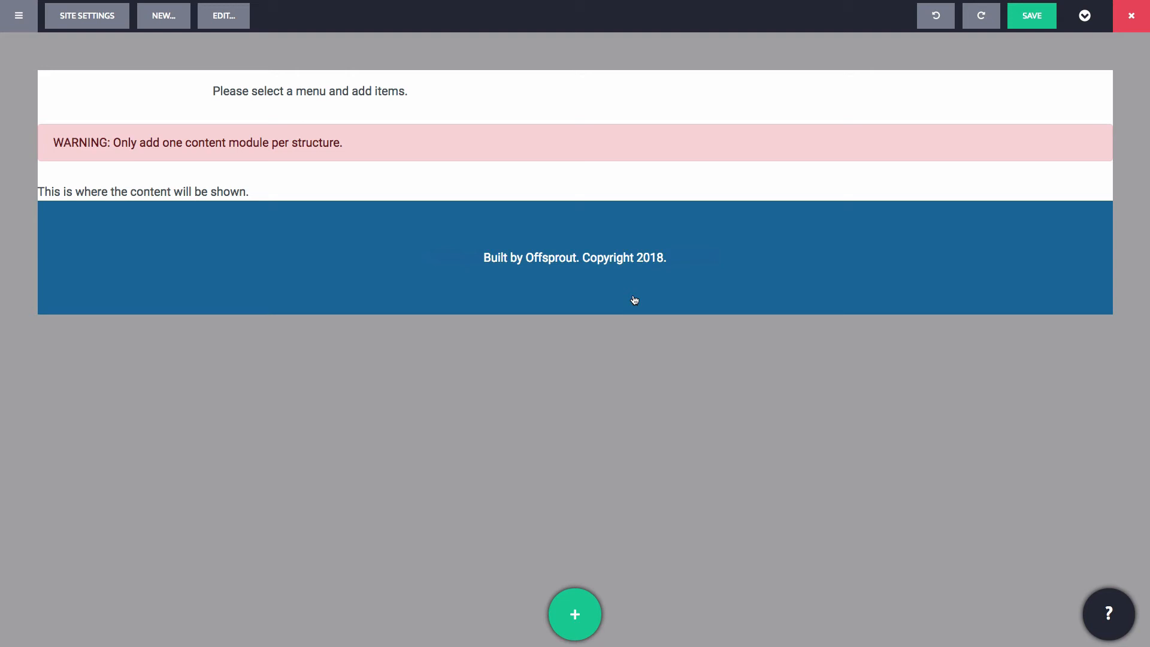
{"action": "mouse_move", "coordinate": [574, 614]}
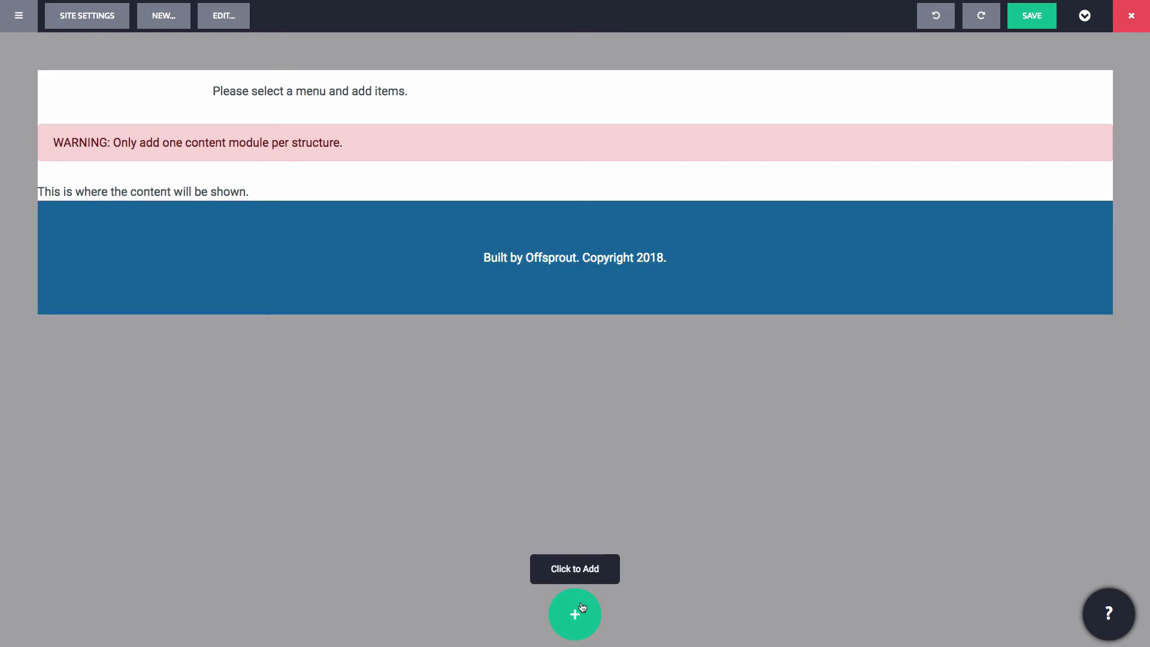
Browse the Headers row templates, such as Left Nav Social and Left Nav Phone CTA
{"action": "left_click", "coordinate": [574, 614]}
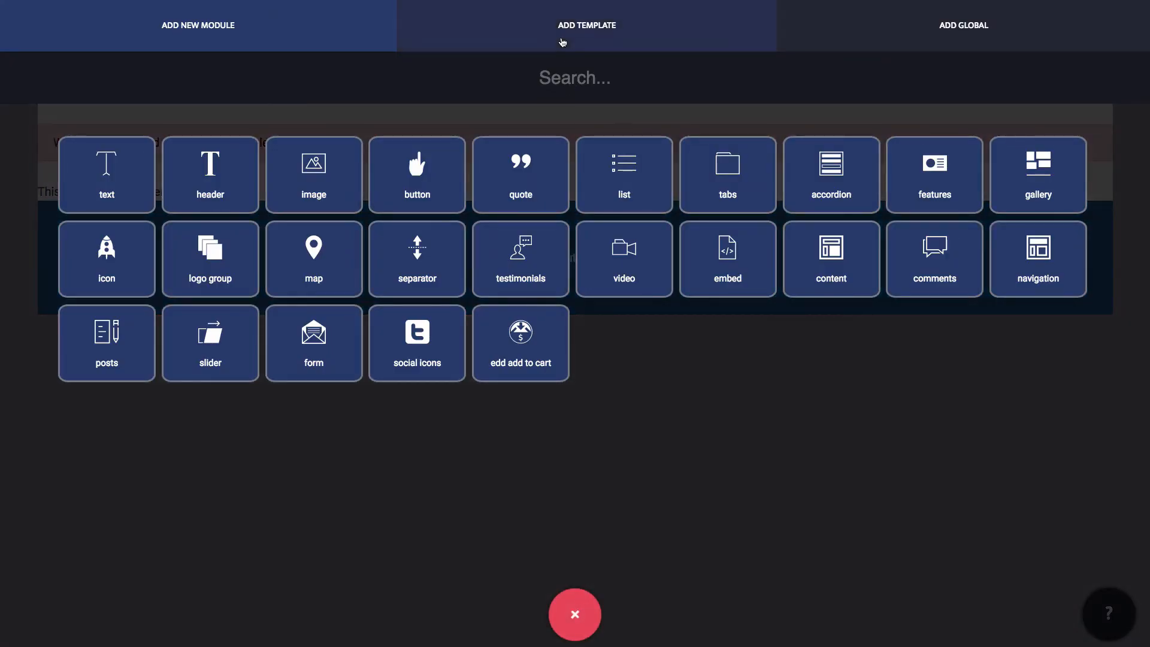
{"action": "left_click", "coordinate": [586, 25]}
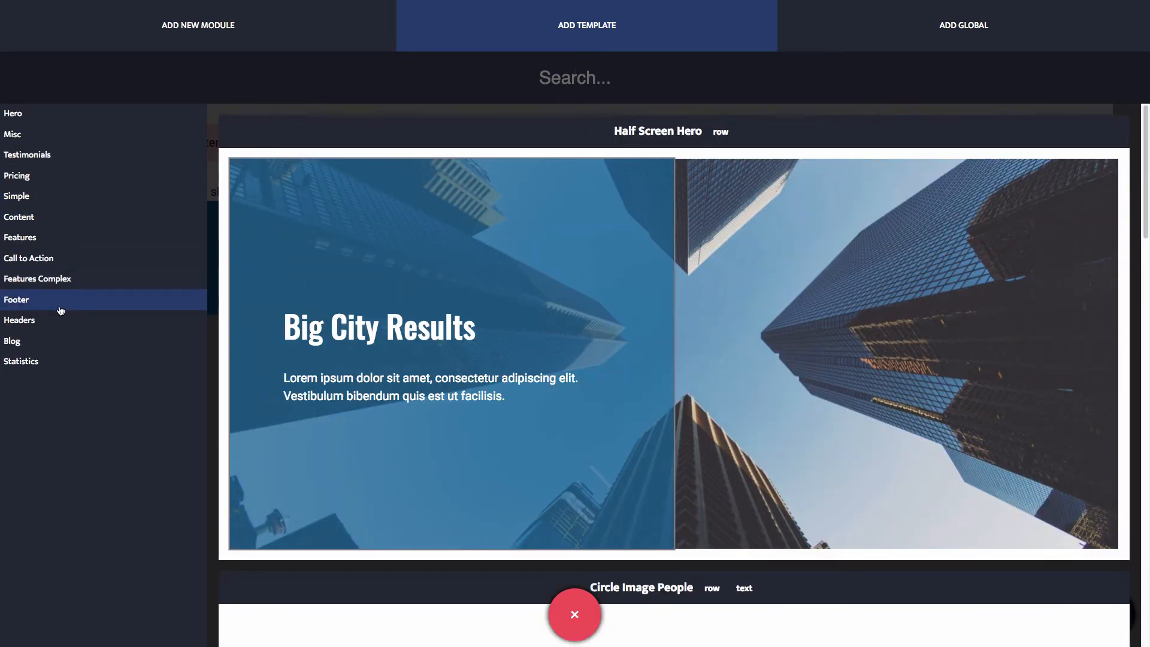
{"action": "left_click", "coordinate": [19, 319]}
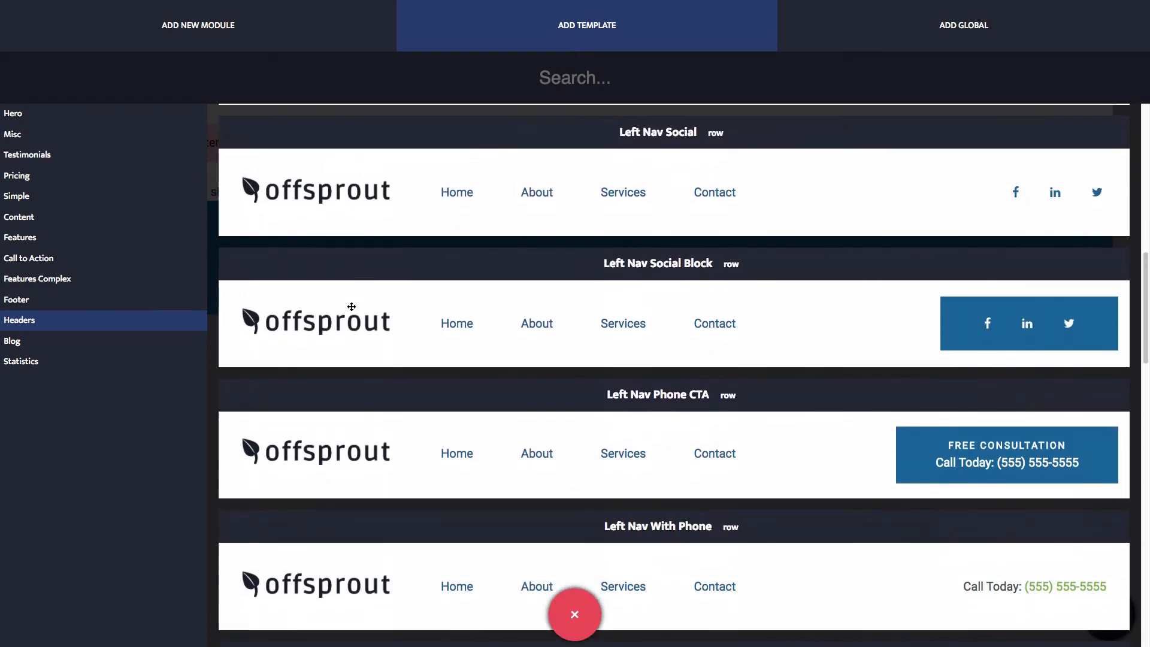
{"action": "scroll", "scroll_direction": "down", "scroll_amount": 3}
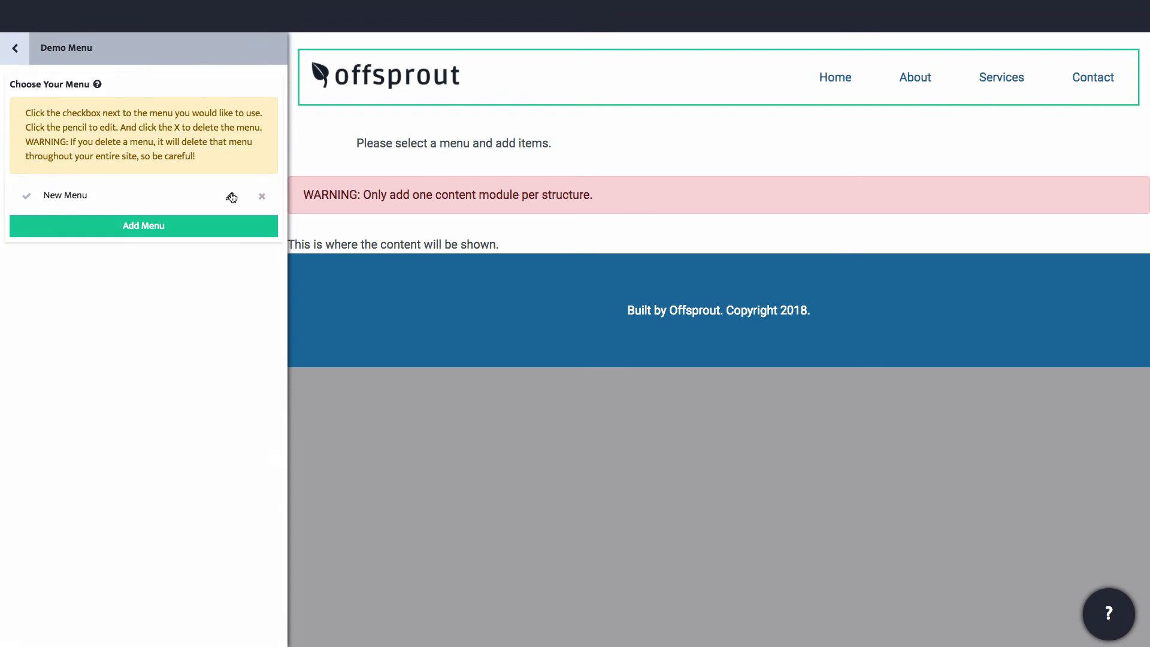
Keep the menu font size at Default, then delete the 'Please select a menu' placeholder row
{"action": "left_click", "coordinate": [232, 196]}
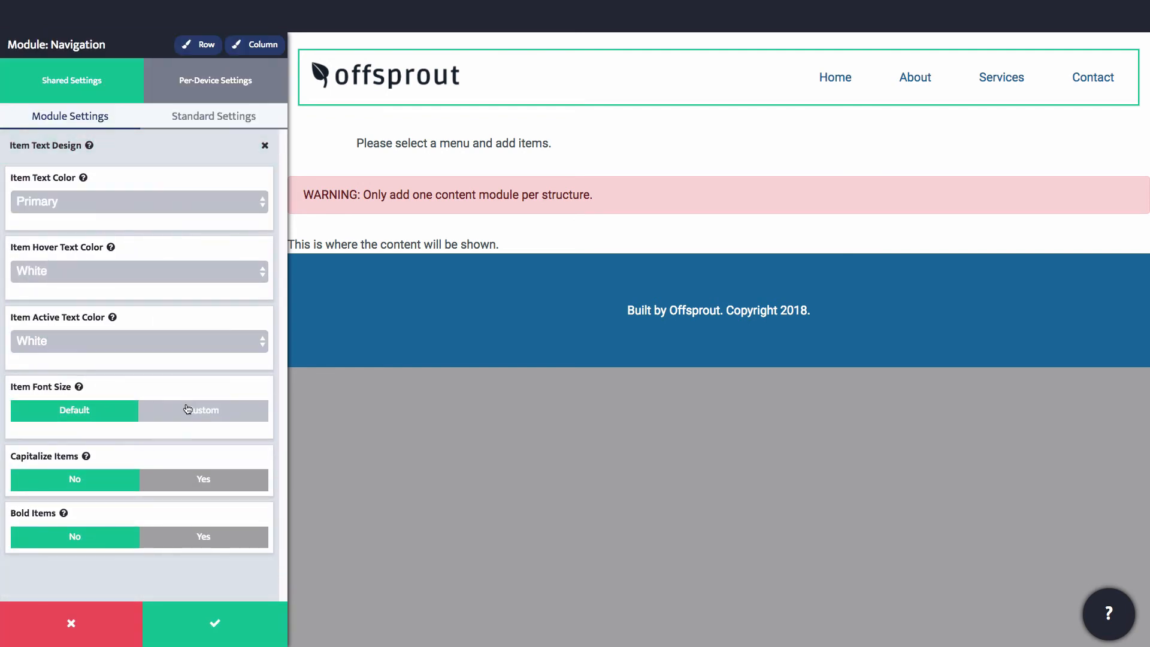
{"action": "left_click", "coordinate": [203, 409]}
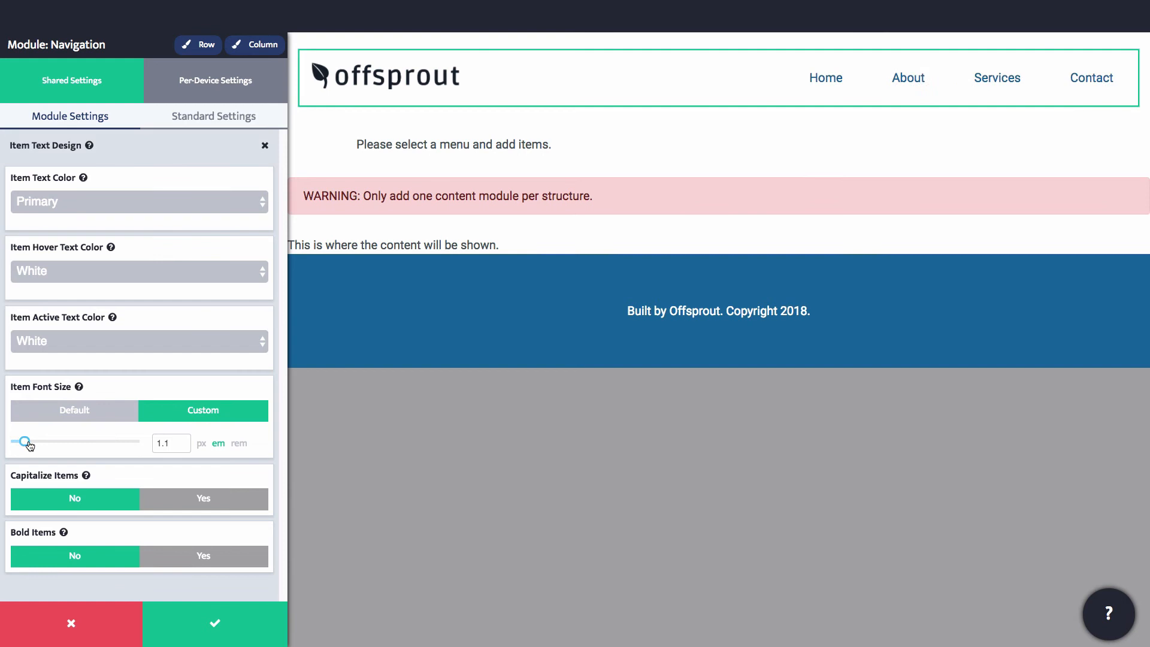
{"action": "left_click_drag", "start_coordinate": [24, 441], "coordinate": [22, 441]}
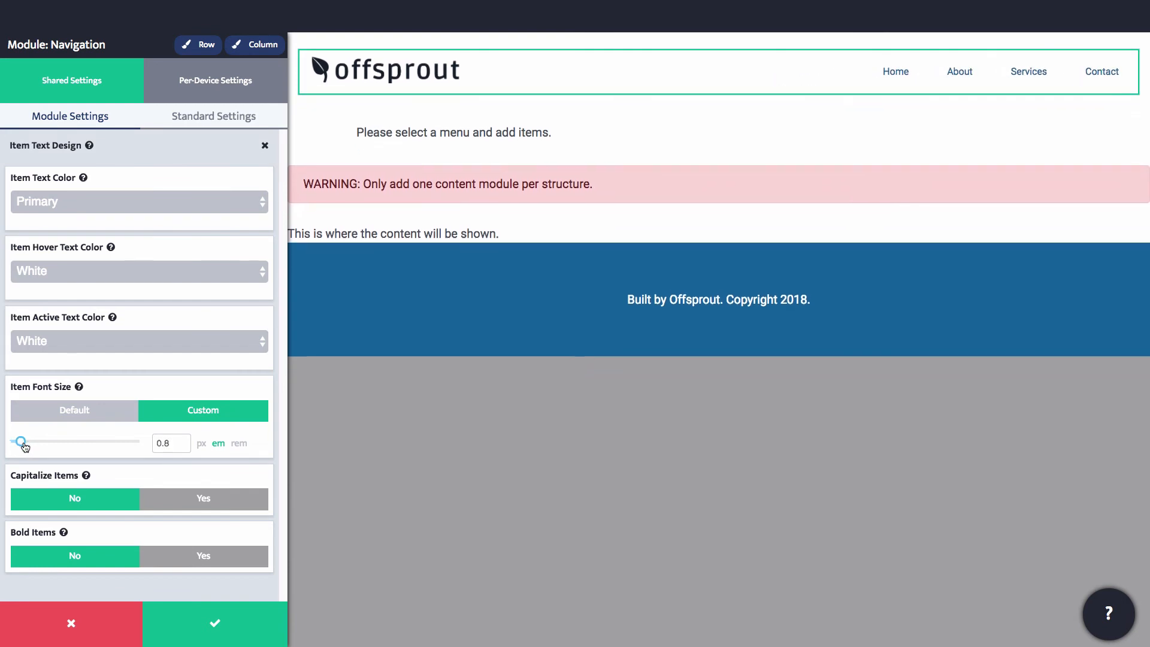
{"action": "left_click", "coordinate": [74, 410]}
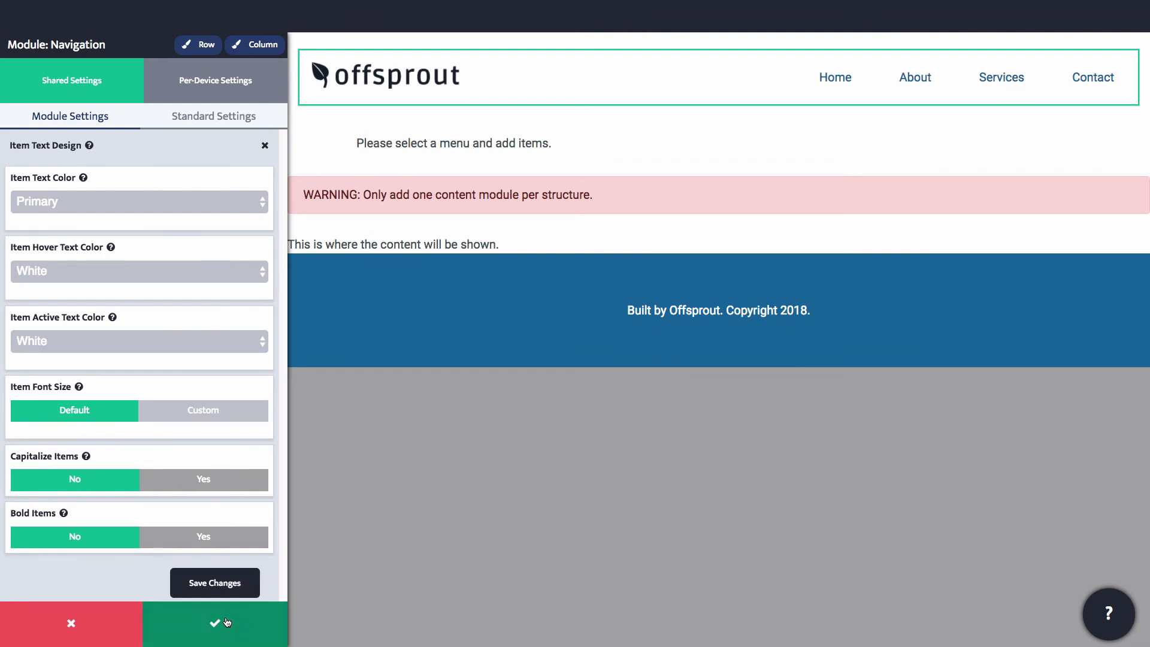
{"action": "left_click", "coordinate": [215, 623]}
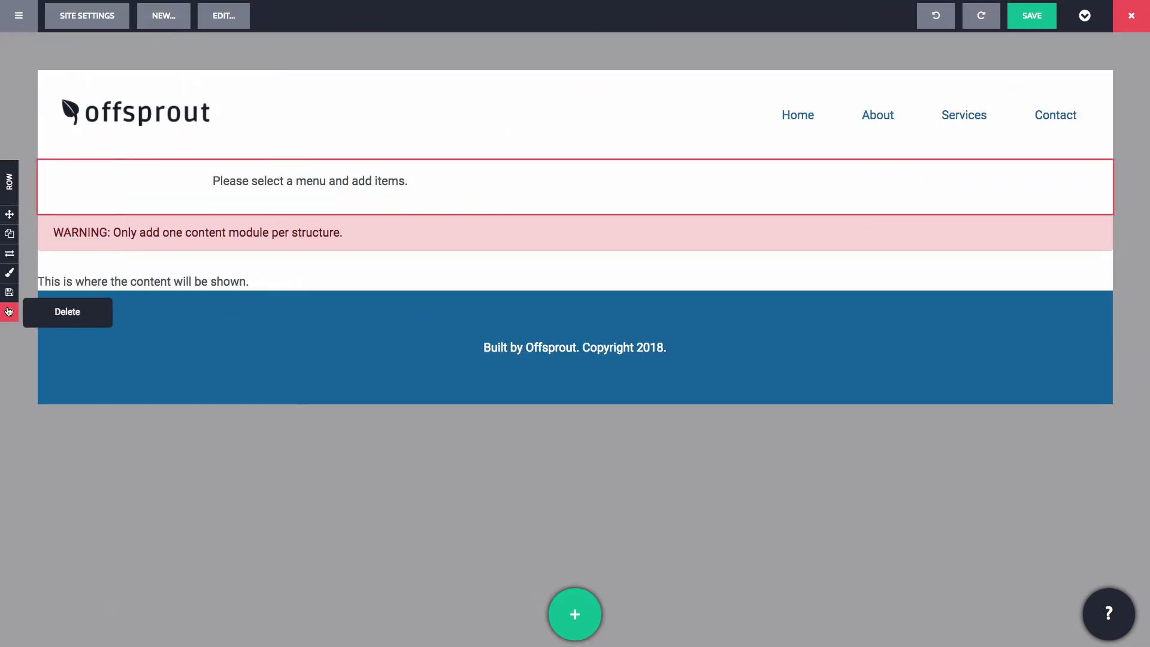
{"action": "left_click", "coordinate": [67, 311]}
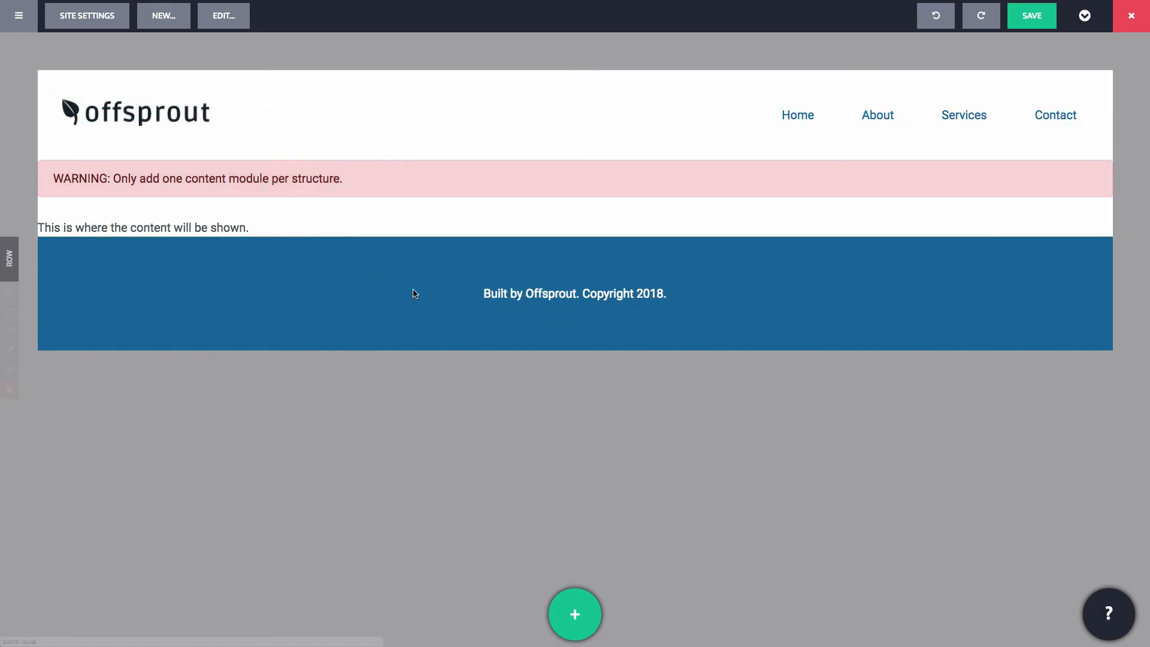
{"action": "left_click", "coordinate": [575, 614]}
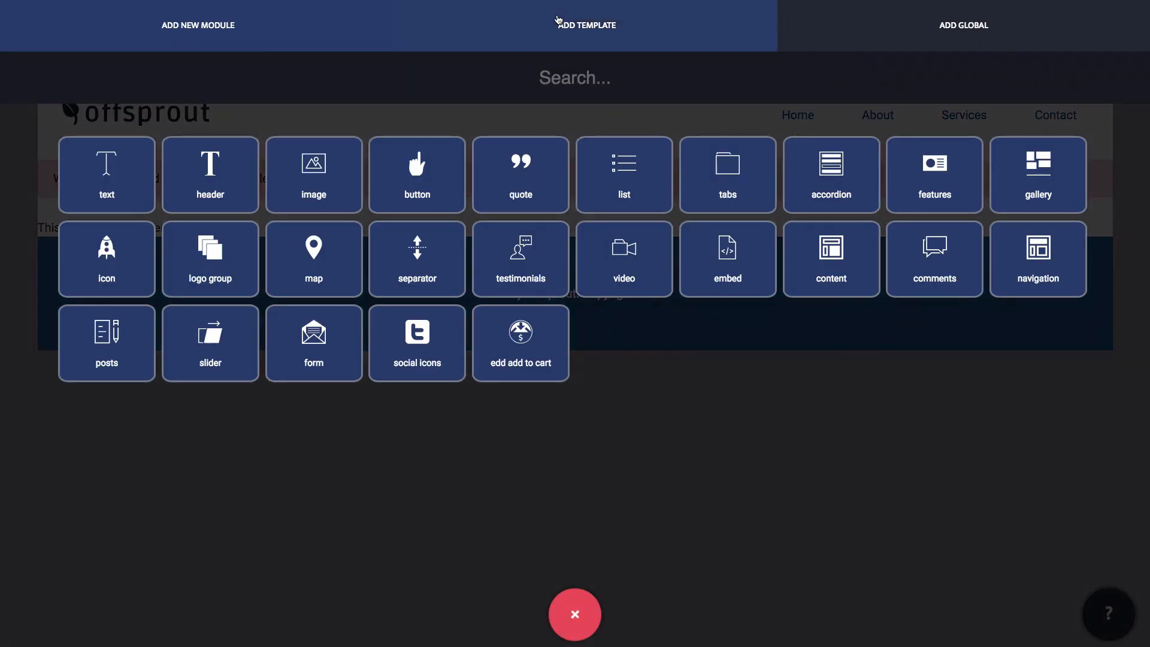
Add the Footer Get In Touch template from the Footer category to the structure
{"action": "left_click", "coordinate": [586, 26]}
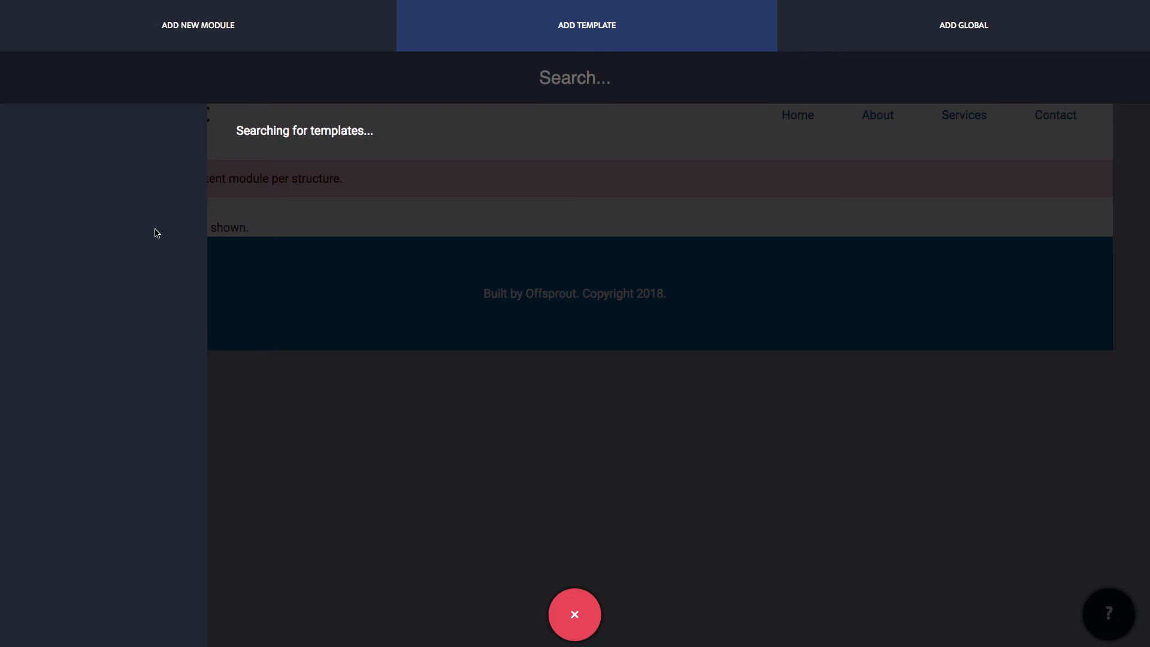
{"action": "left_click", "coordinate": [16, 299]}
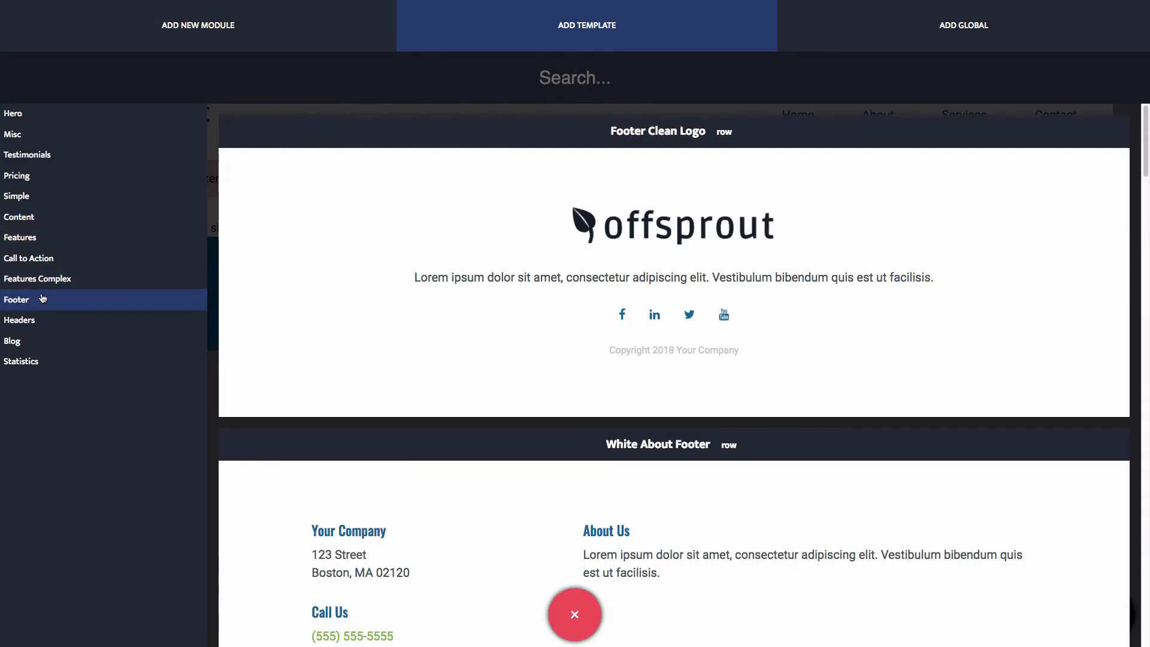
{"action": "scroll", "scroll_direction": "down", "scroll_amount": 3}
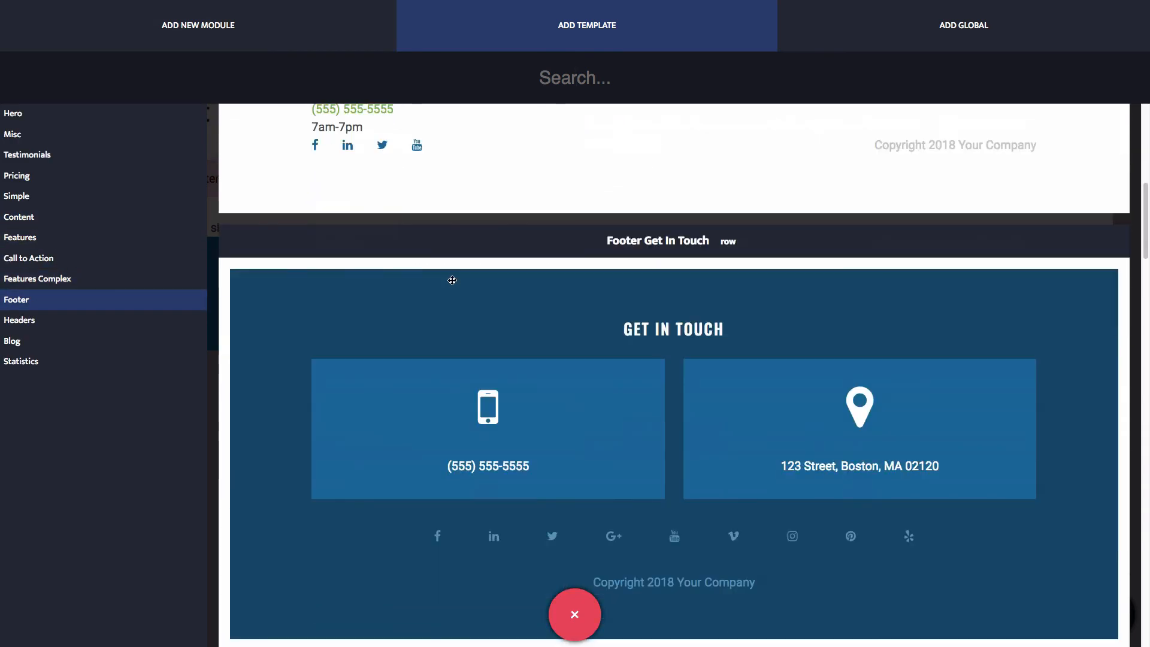
{"action": "scroll", "scroll_direction": "down", "scroll_amount": 3}
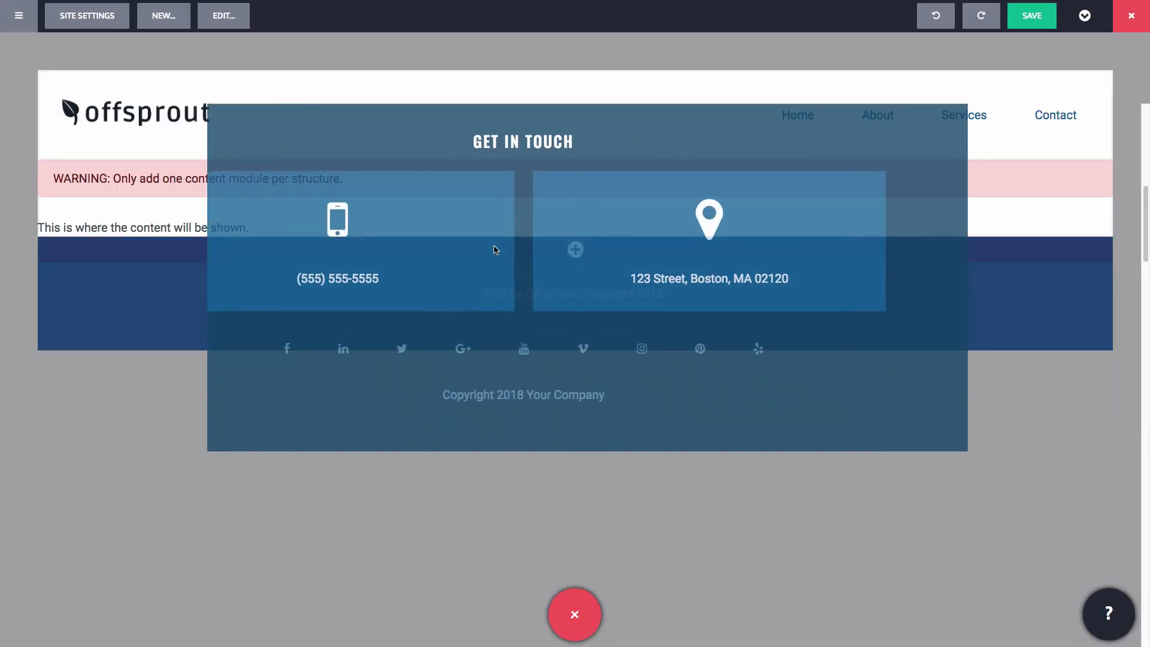
{"action": "left_click", "coordinate": [574, 614]}
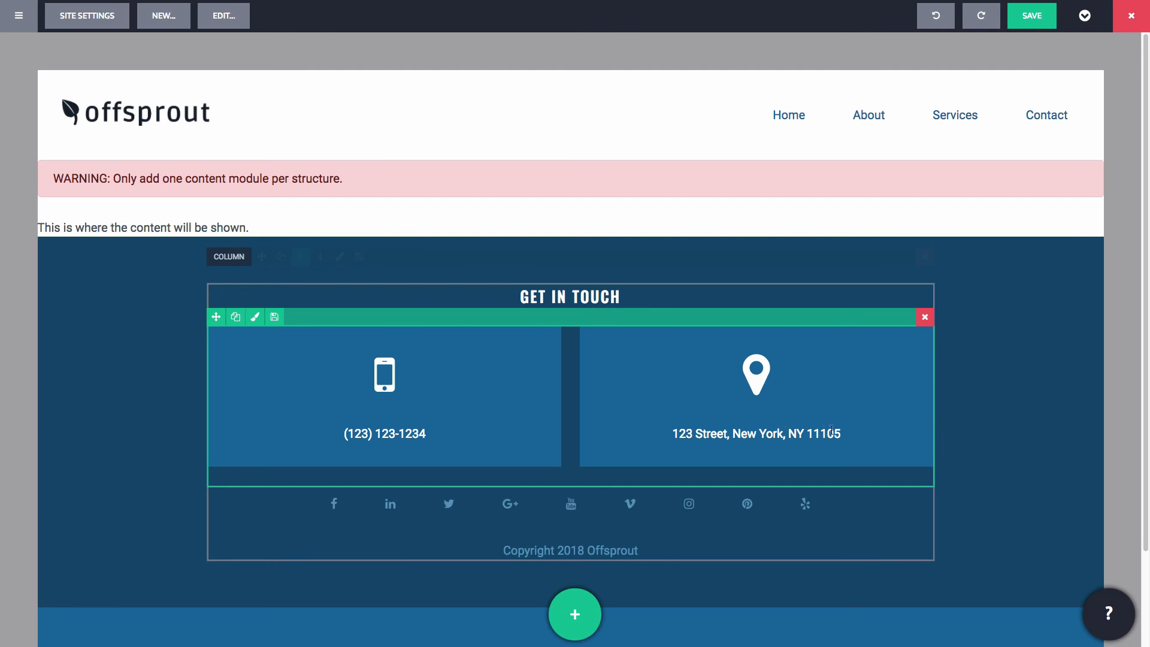
{"action": "mouse_move", "coordinate": [384, 433]}
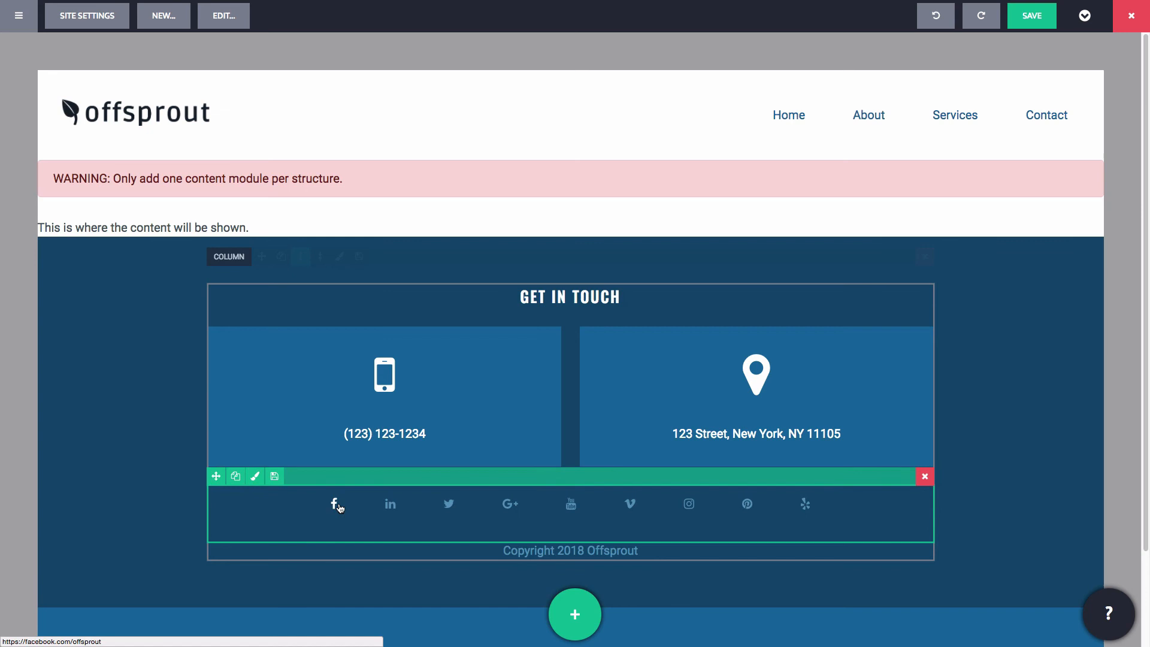
{"action": "mouse_move", "coordinate": [571, 503]}
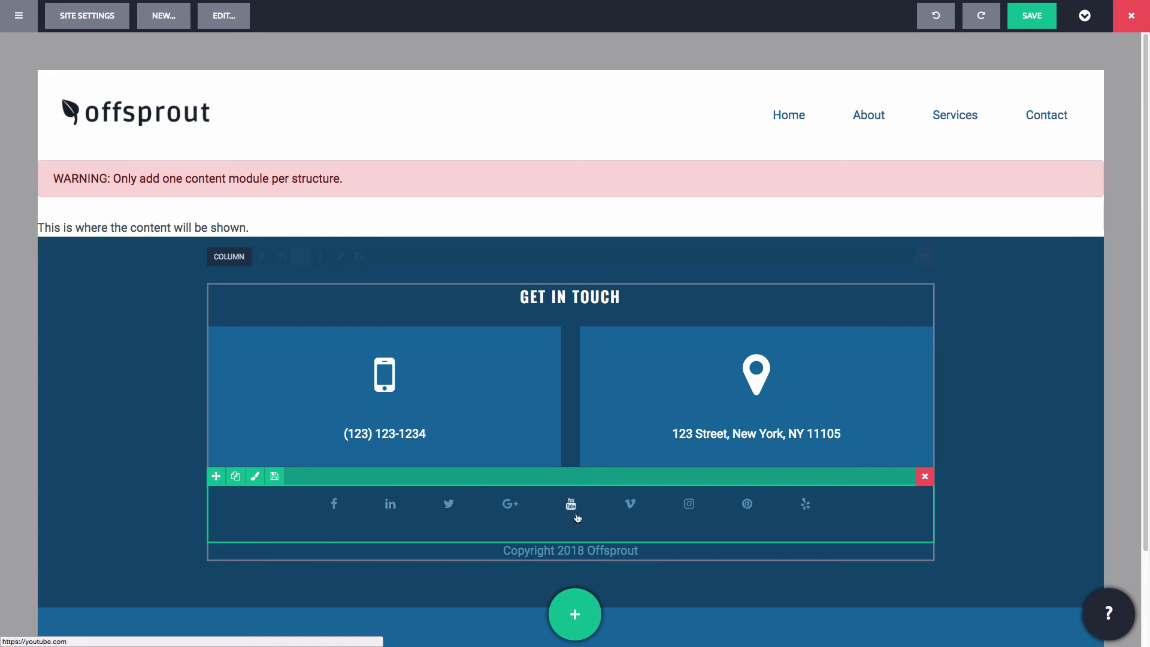
Save the structure with the Get In Touch footer and dismiss the confirmation
{"action": "scroll", "scroll_direction": "down", "scroll_amount": 3}
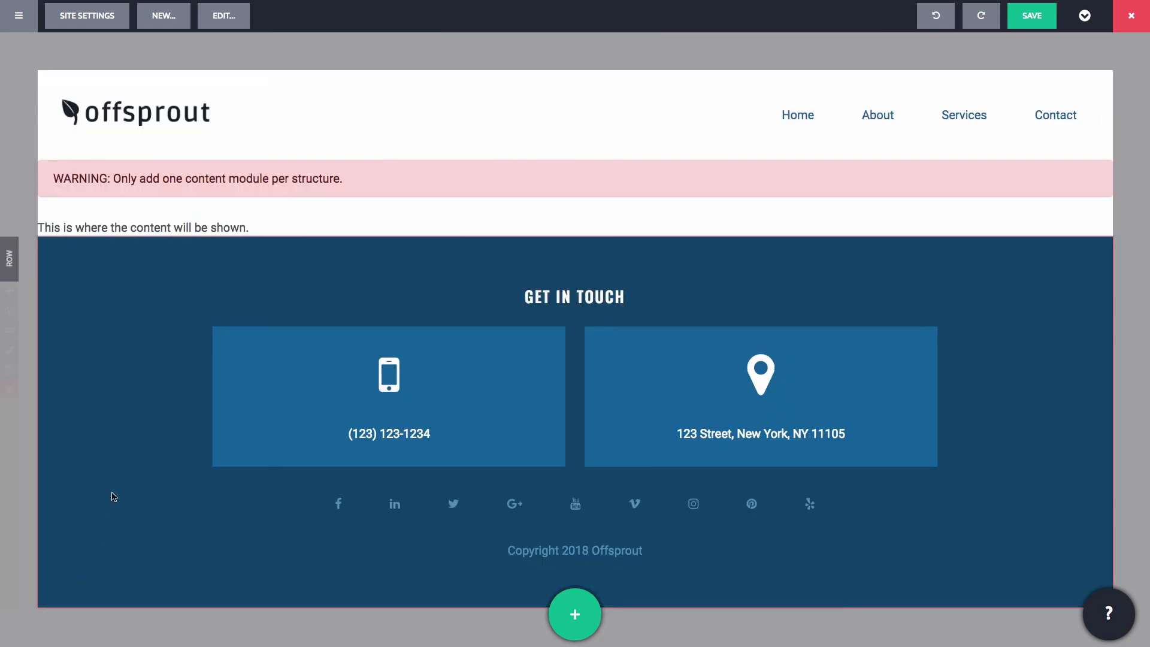
{"action": "left_click", "coordinate": [1032, 16]}
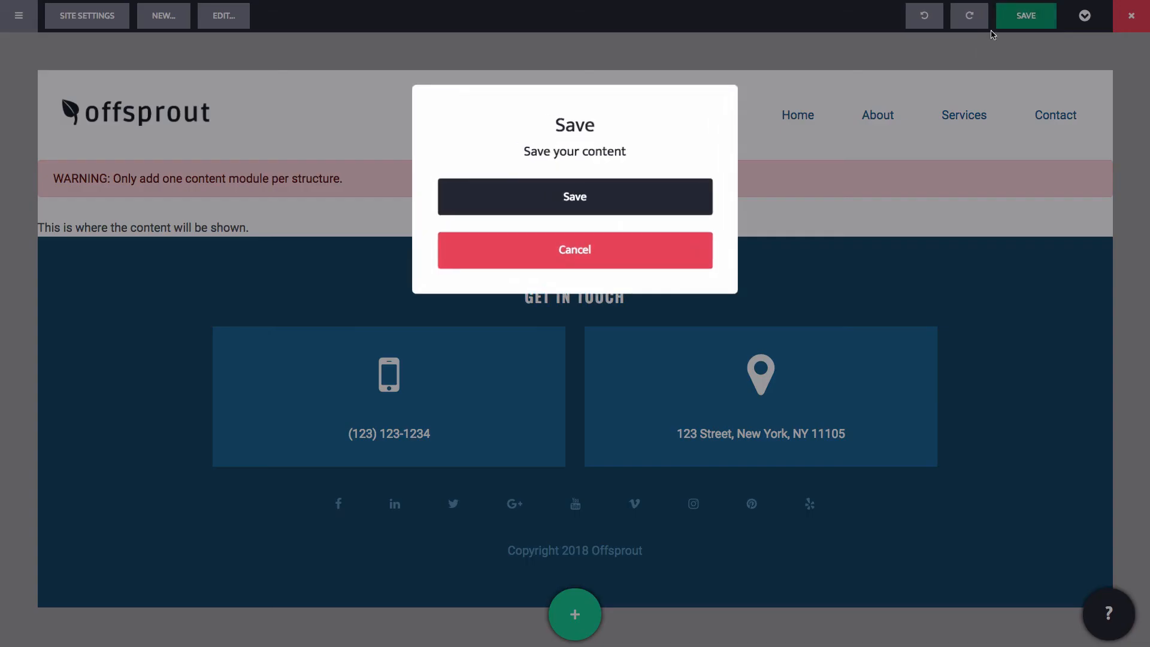
{"action": "left_click", "coordinate": [574, 195]}
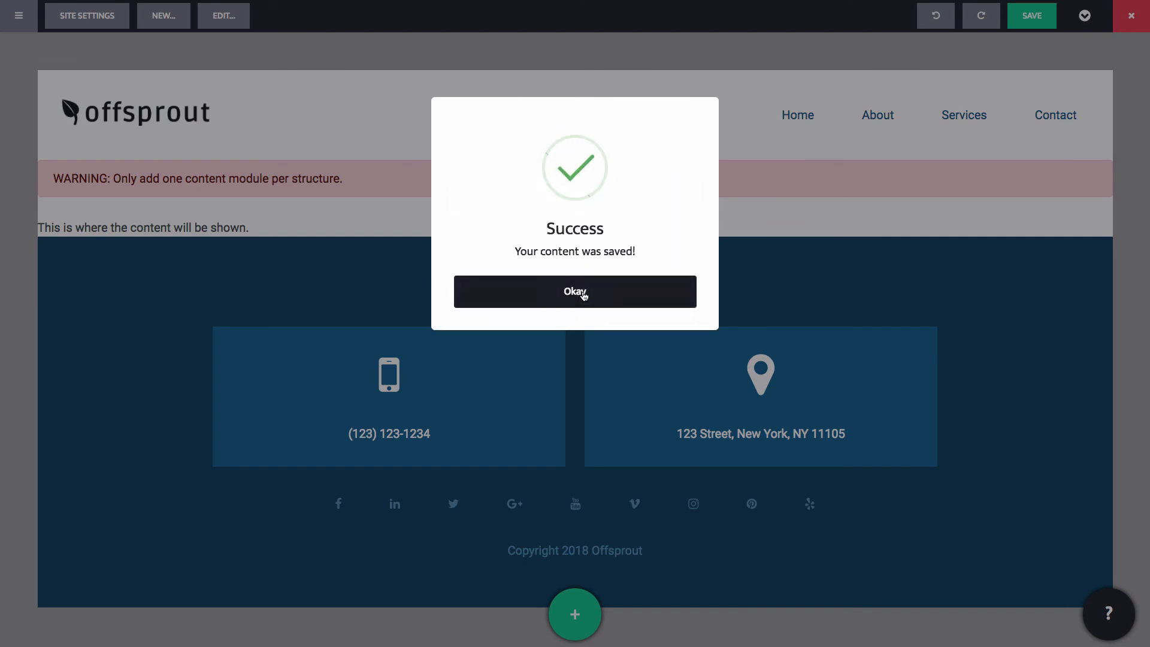
{"action": "left_click", "coordinate": [575, 291]}
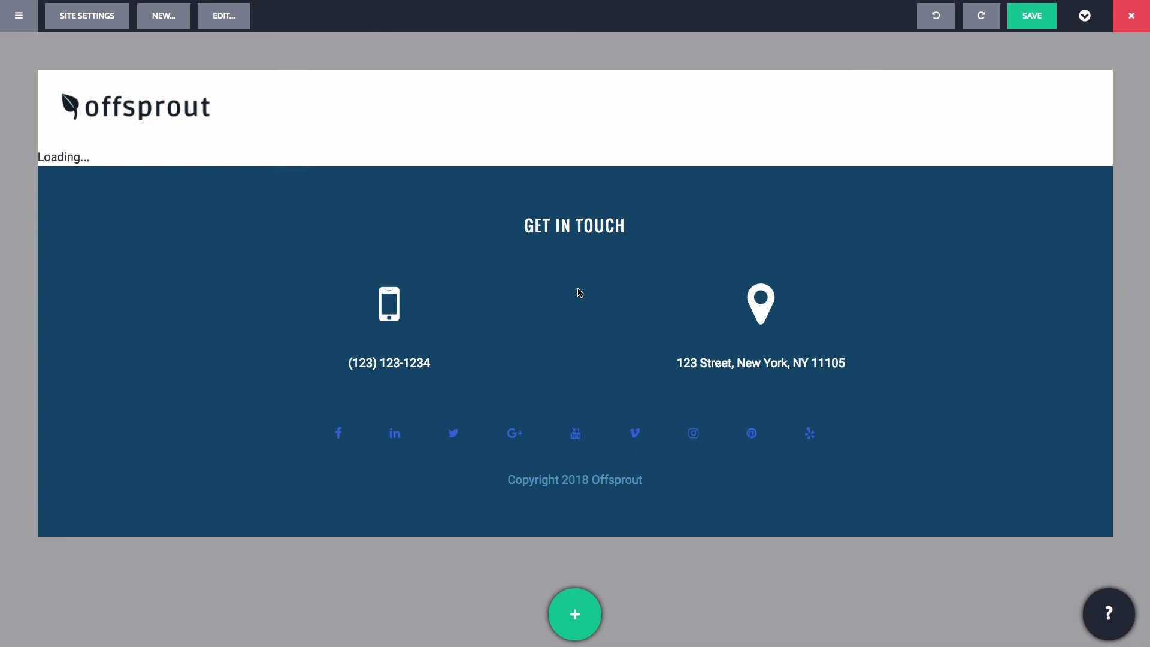
Scroll through the Home page to check the logo header and Get In Touch footer
{"action": "left_click", "coordinate": [868, 115]}
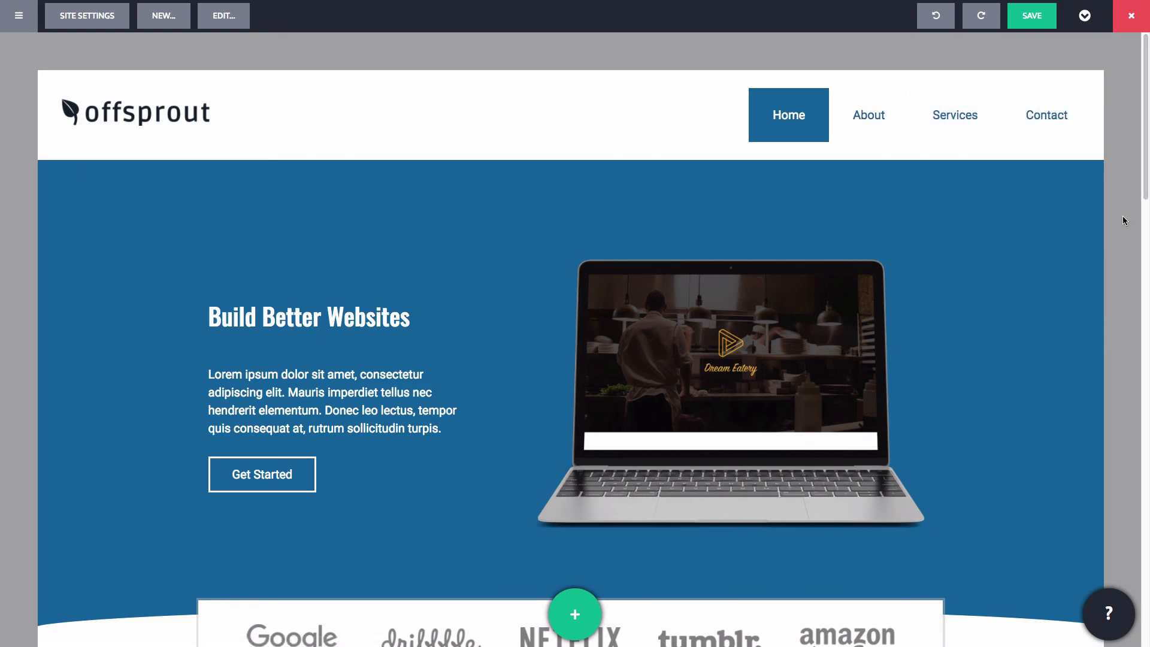
{"action": "scroll", "scroll_direction": "down", "scroll_amount": 3}
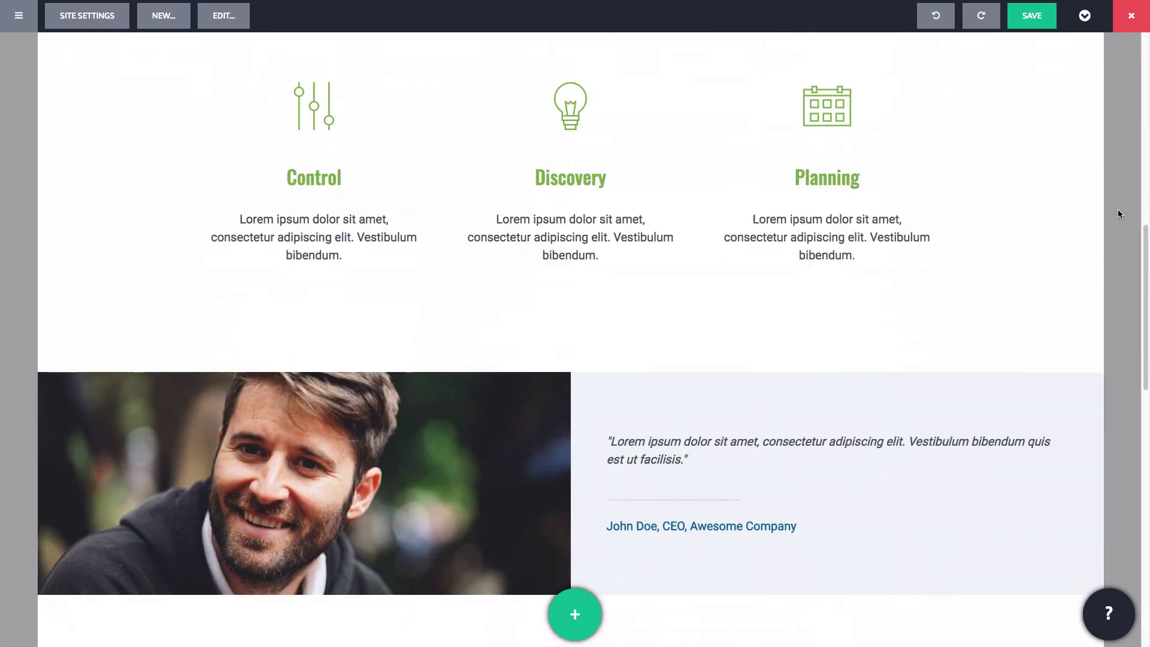
{"action": "scroll", "scroll_direction": "down", "scroll_amount": 3}
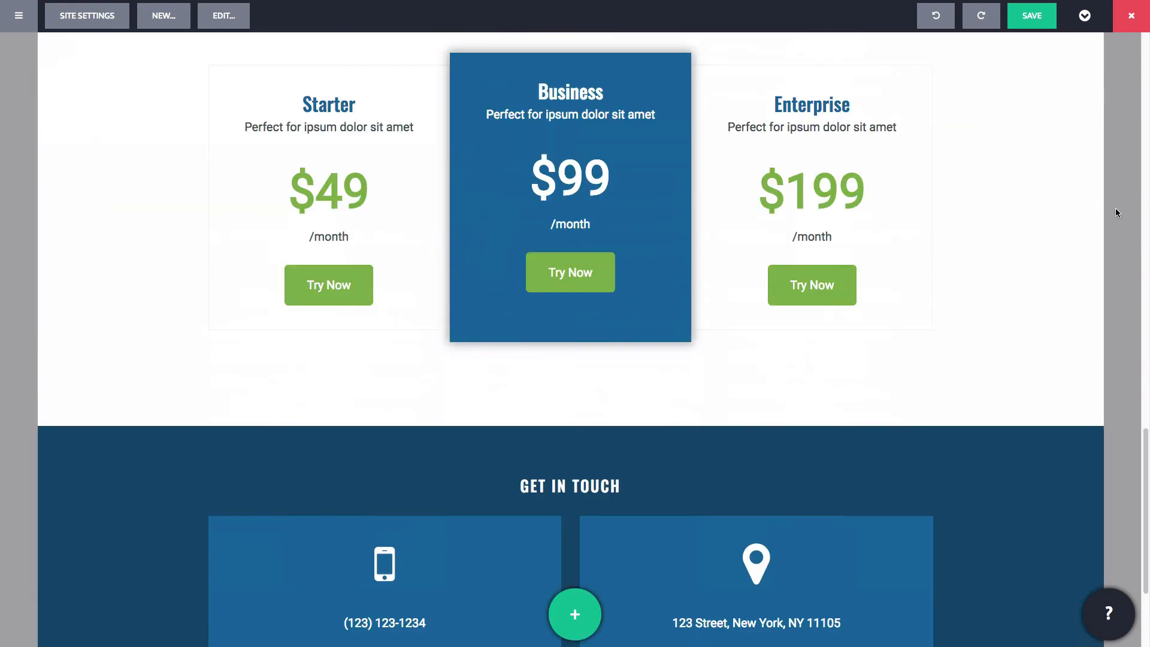
{"action": "scroll", "scroll_direction": "up", "scroll_amount": 3}
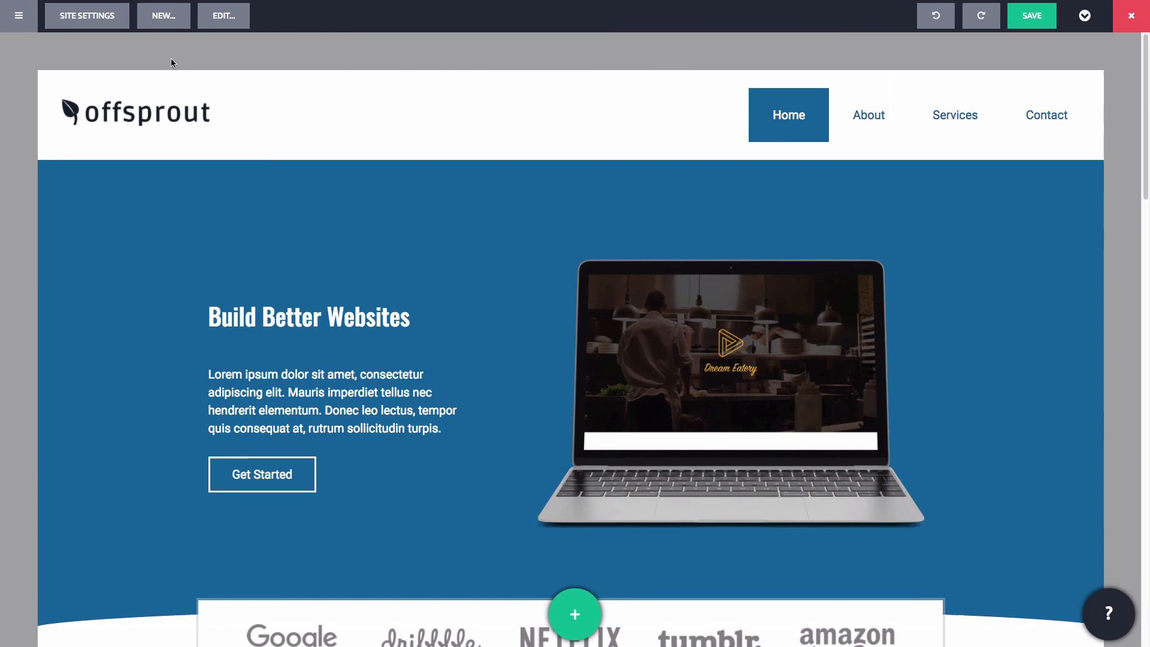
{"action": "left_click", "coordinate": [86, 15]}
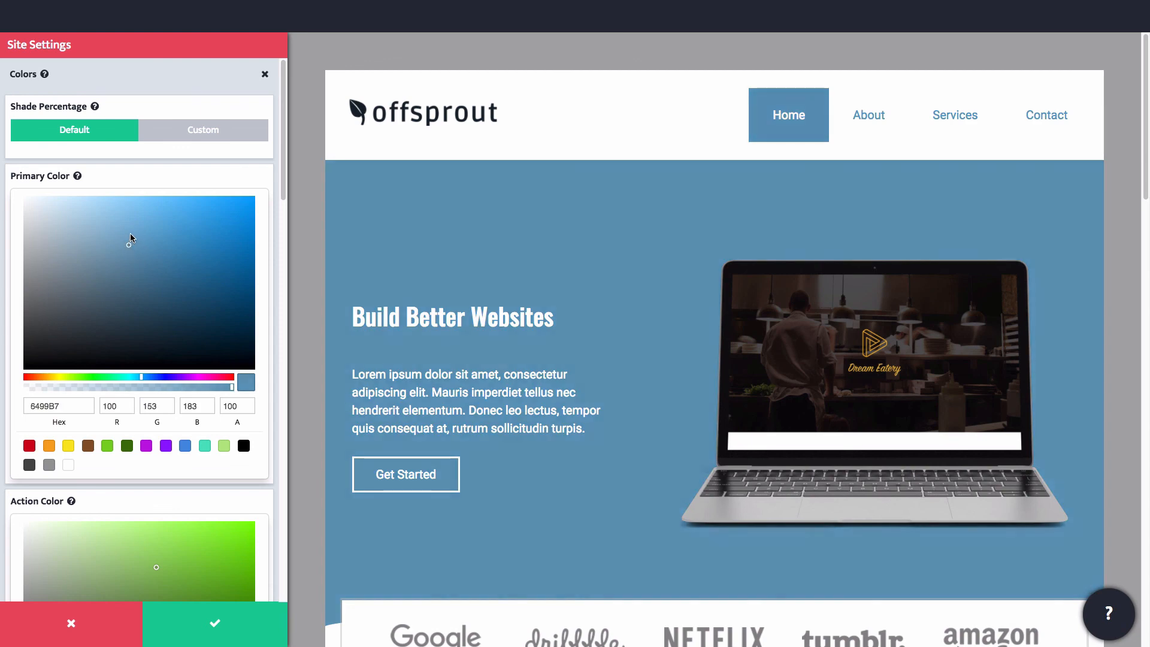
Set the primary color to 327AA5 and the action color to pink E2419E
{"action": "left_click", "coordinate": [186, 253]}
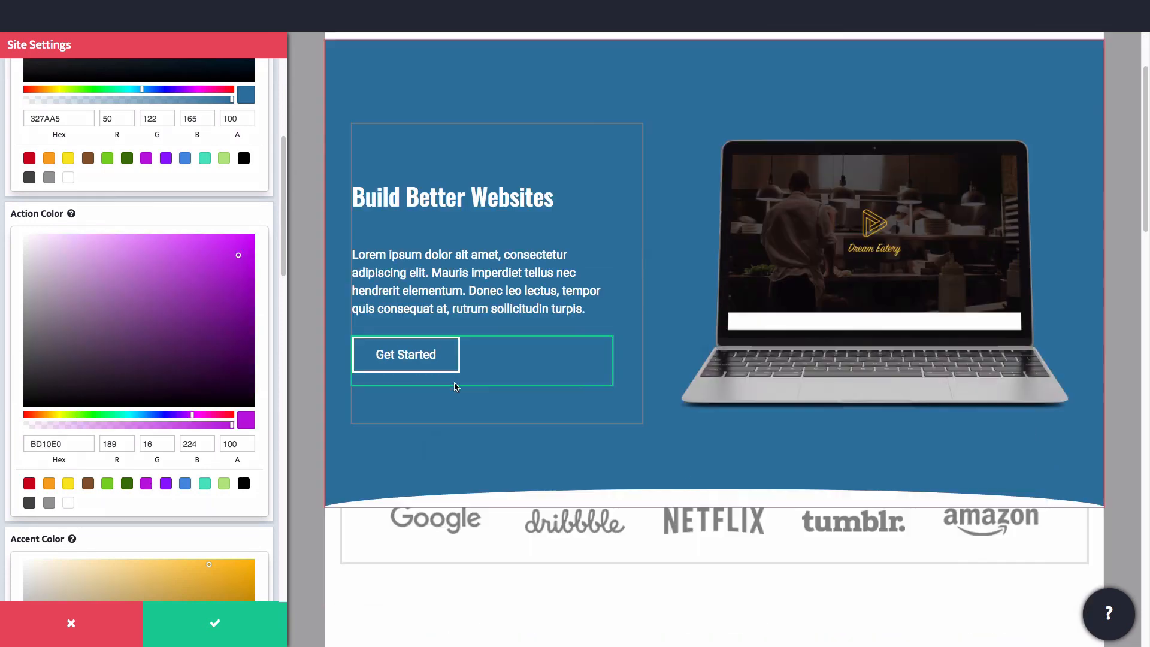
{"action": "scroll", "scroll_direction": "down", "scroll_amount": 3}
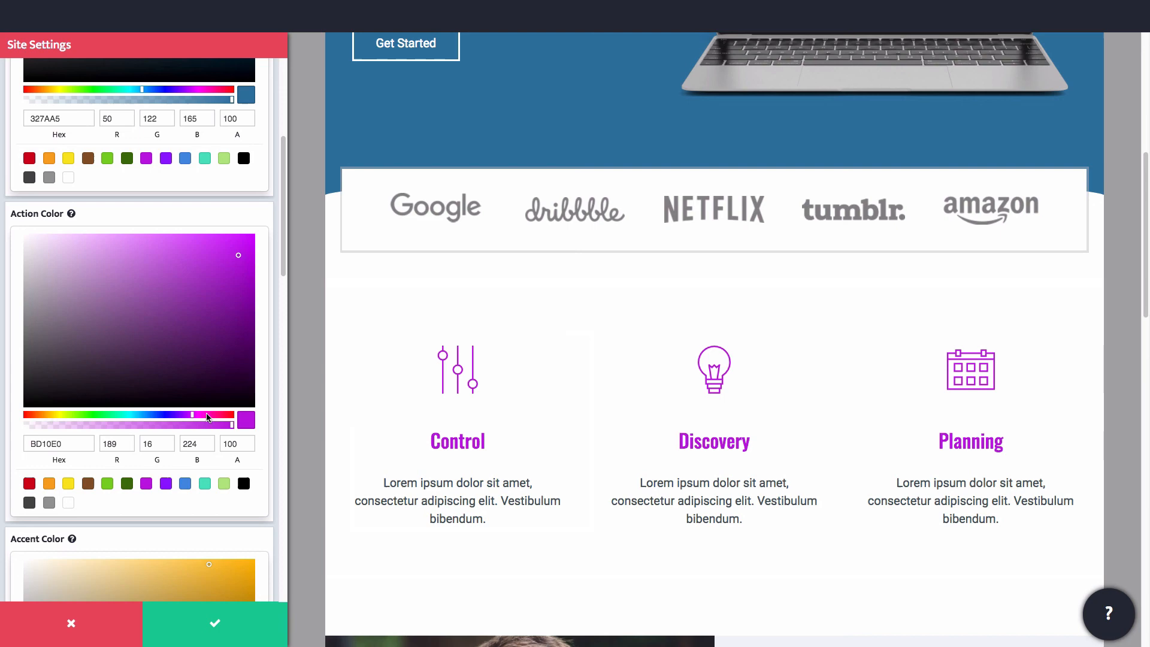
{"action": "left_click", "coordinate": [198, 284]}
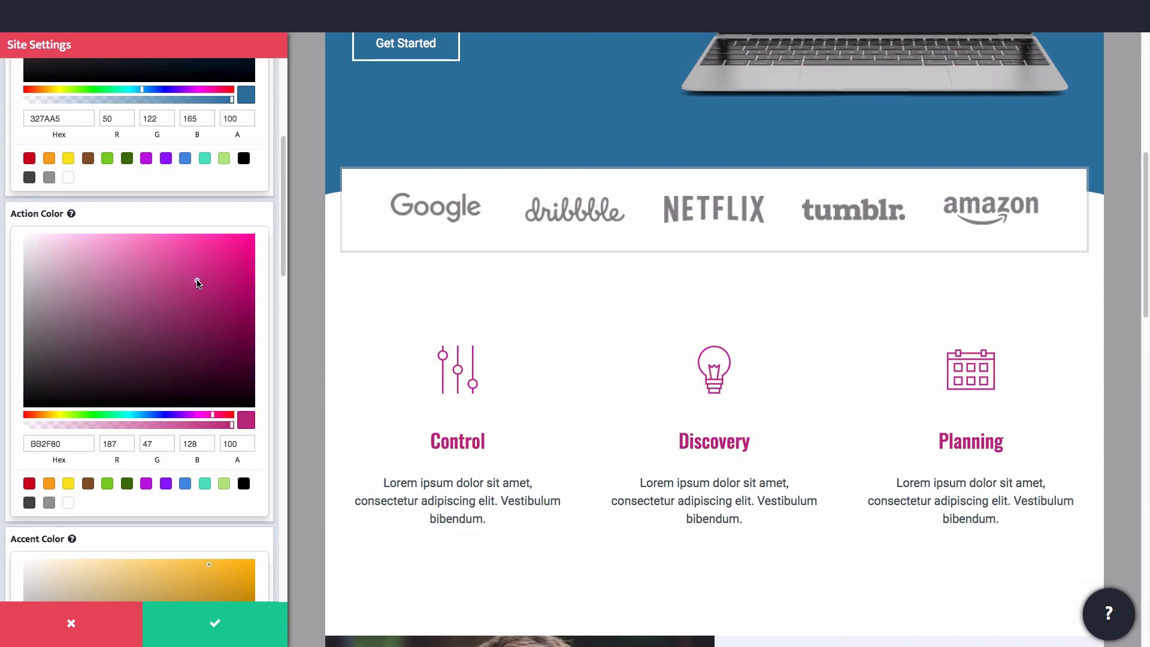
{"action": "left_click", "coordinate": [188, 253]}
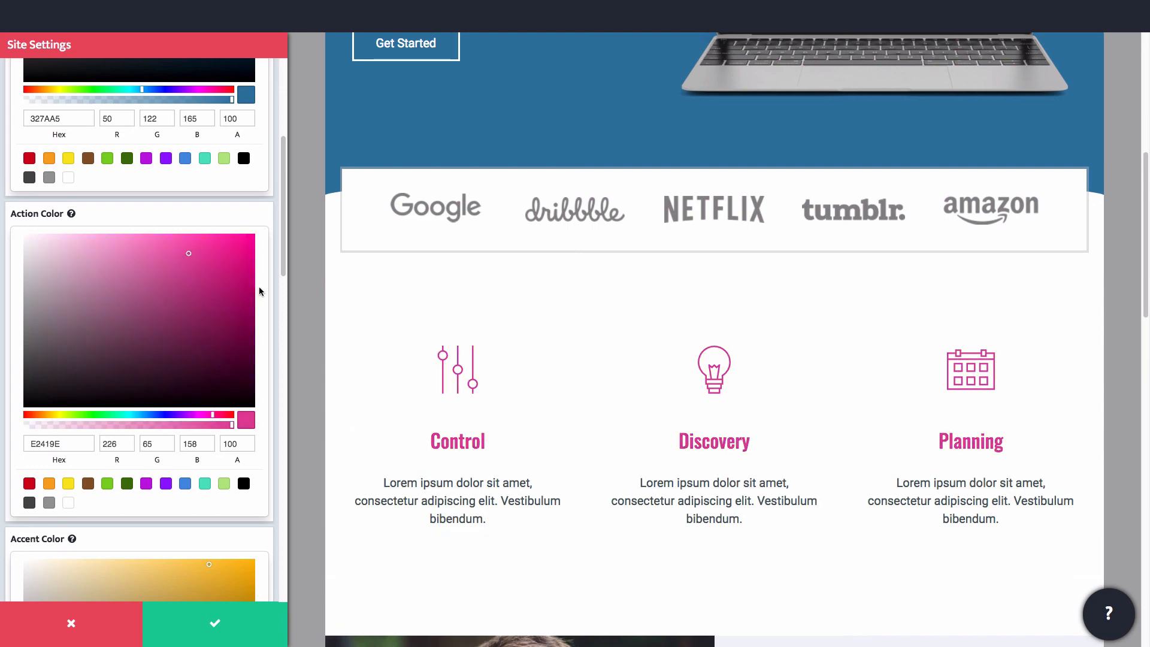